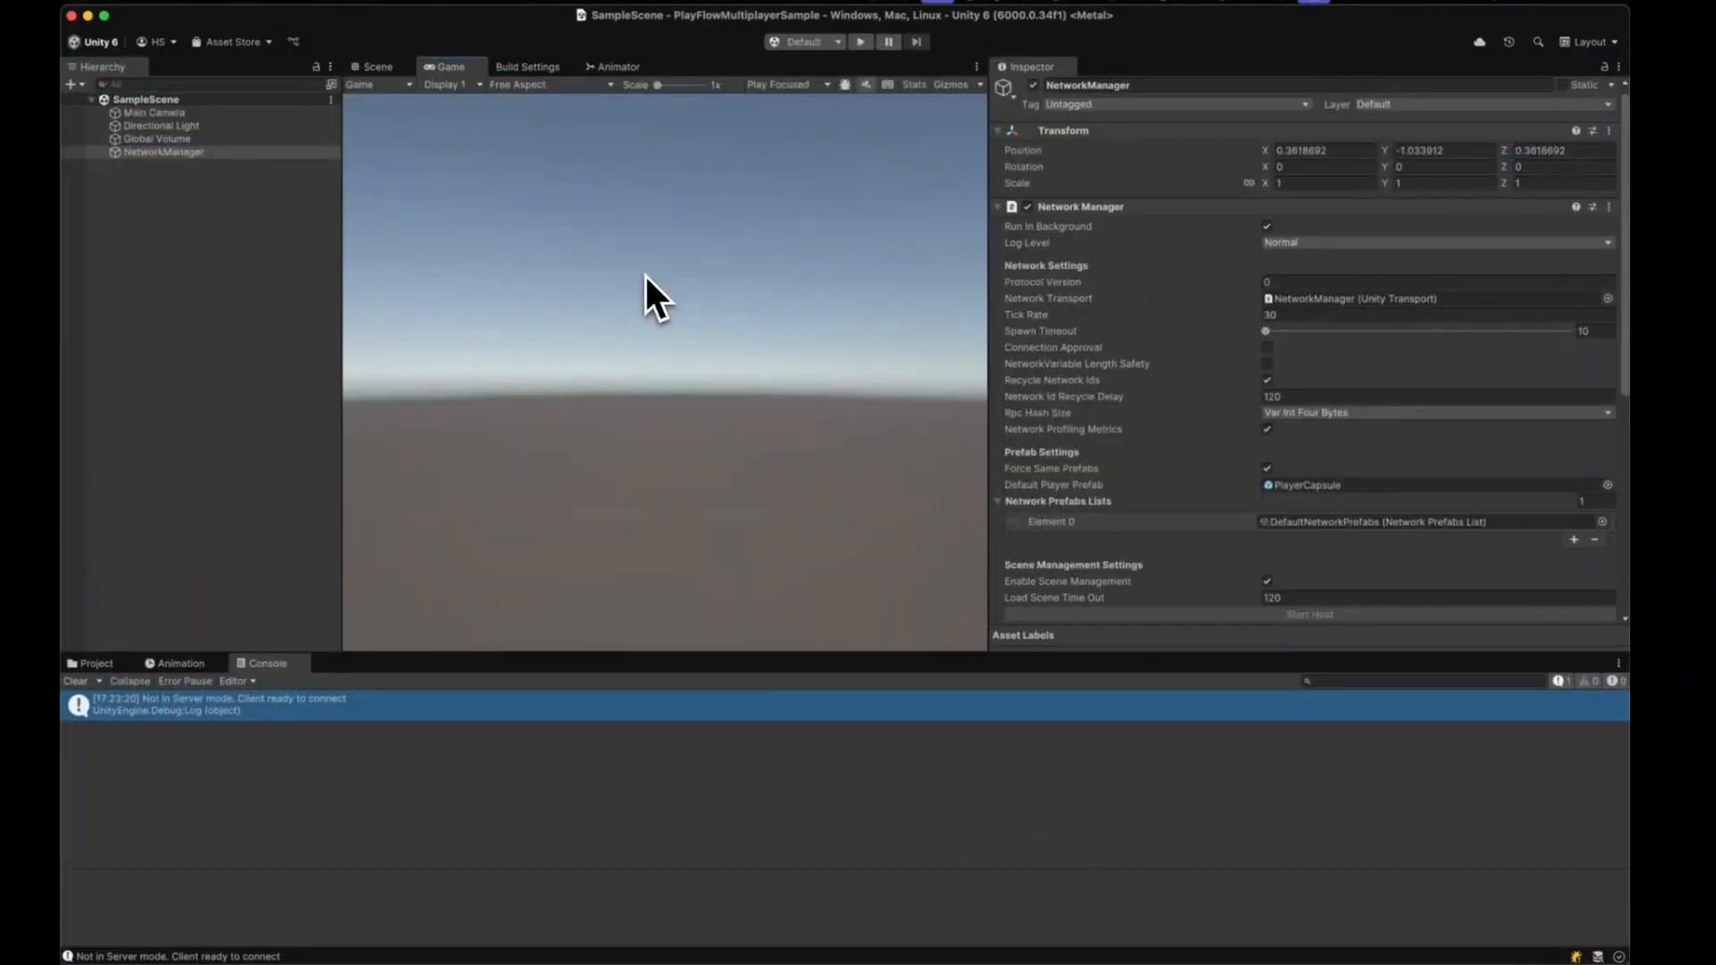
{"action": "mouse_move", "coordinate": [558, 72]}
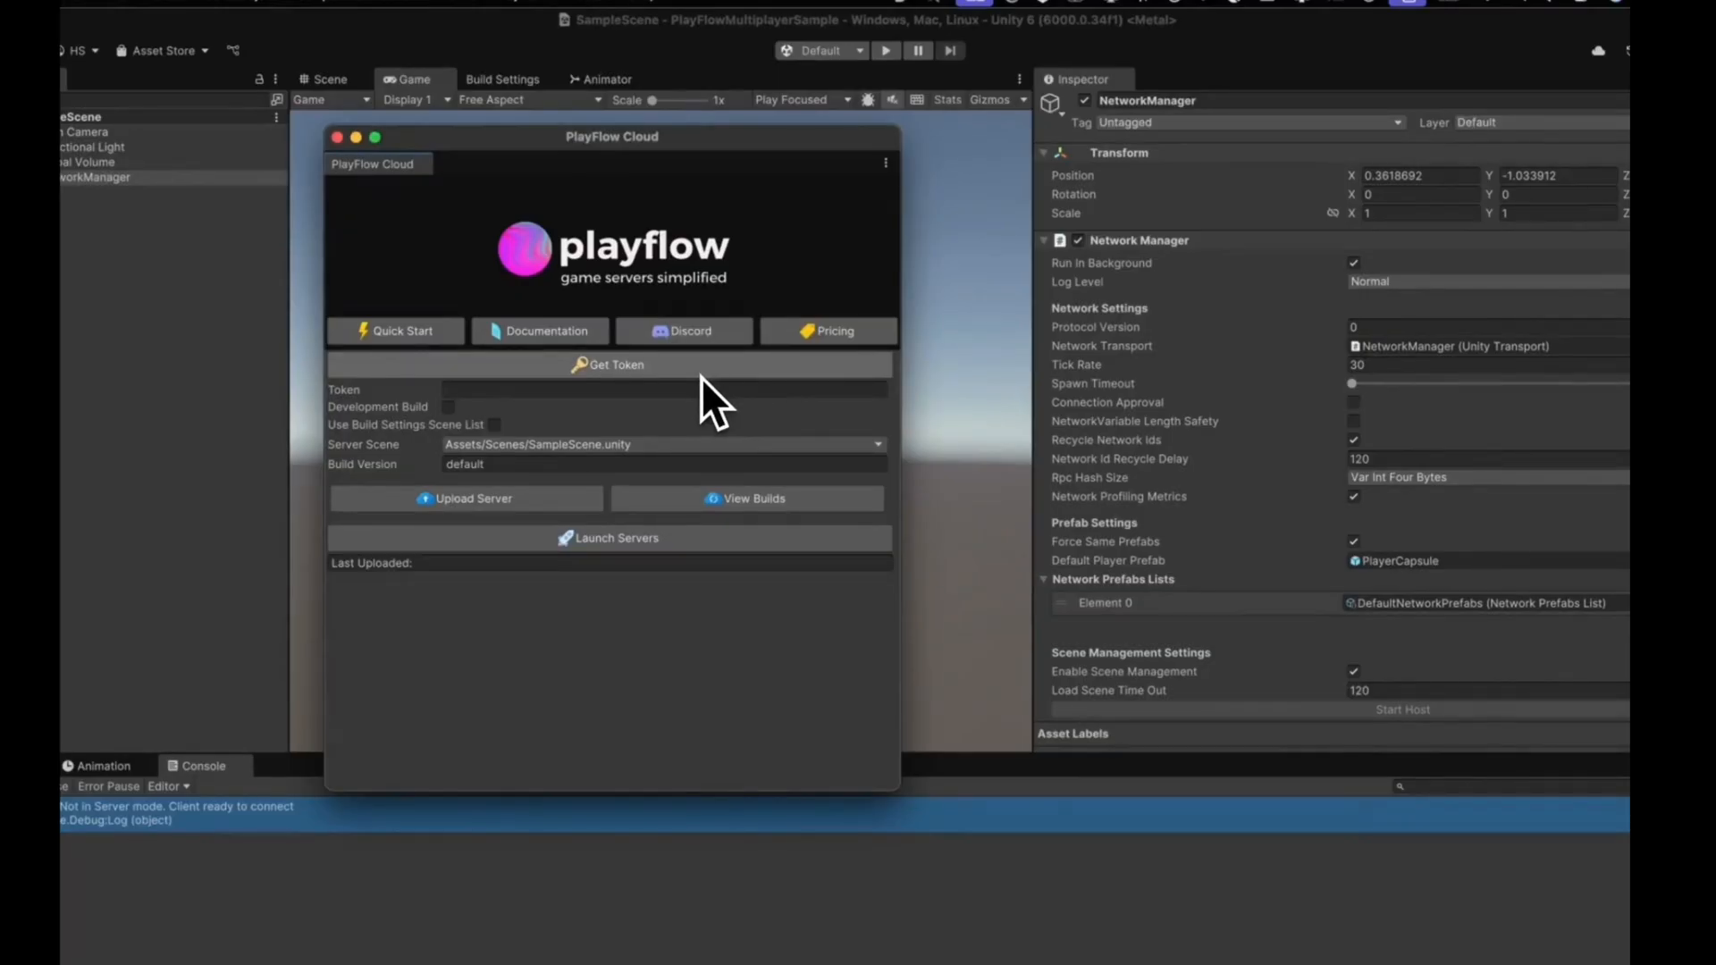
Step: Request a token from Unity's PlayFlow Cloud window to open the PlayFlow dashboard
{"action": "left_click", "coordinate": [609, 365]}
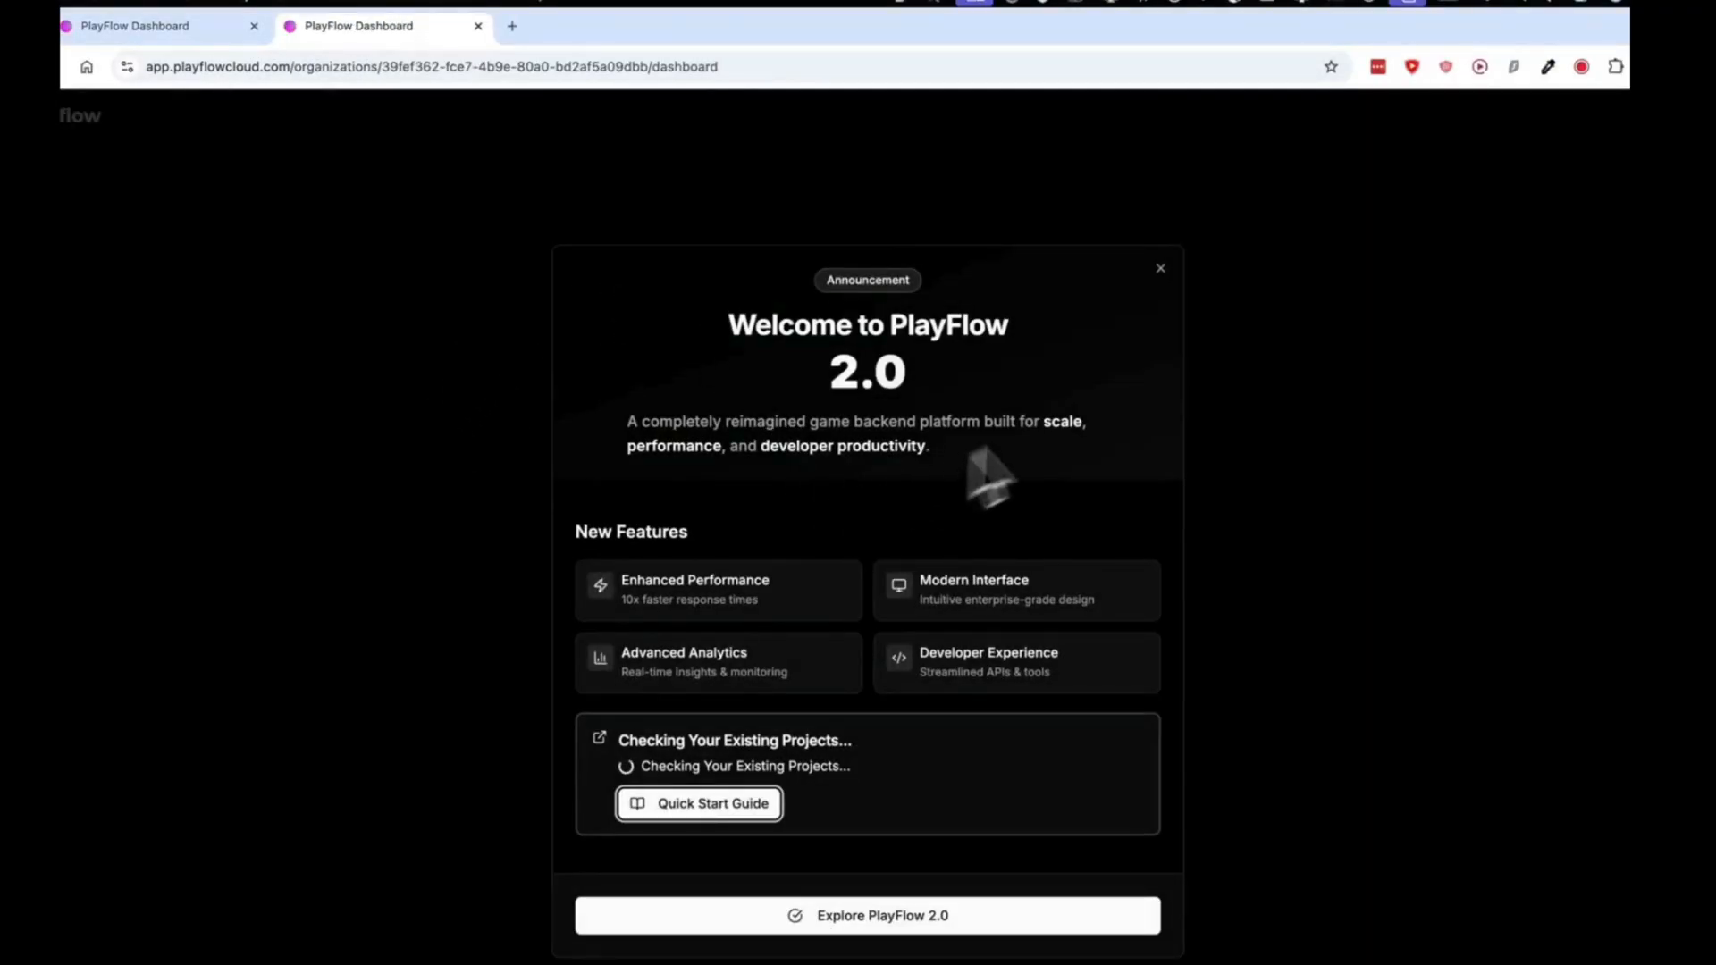
Step: Dismiss the welcome popup, create the PlayFlow project 'oursamplegame', and open it
{"action": "left_click", "coordinate": [1160, 268]}
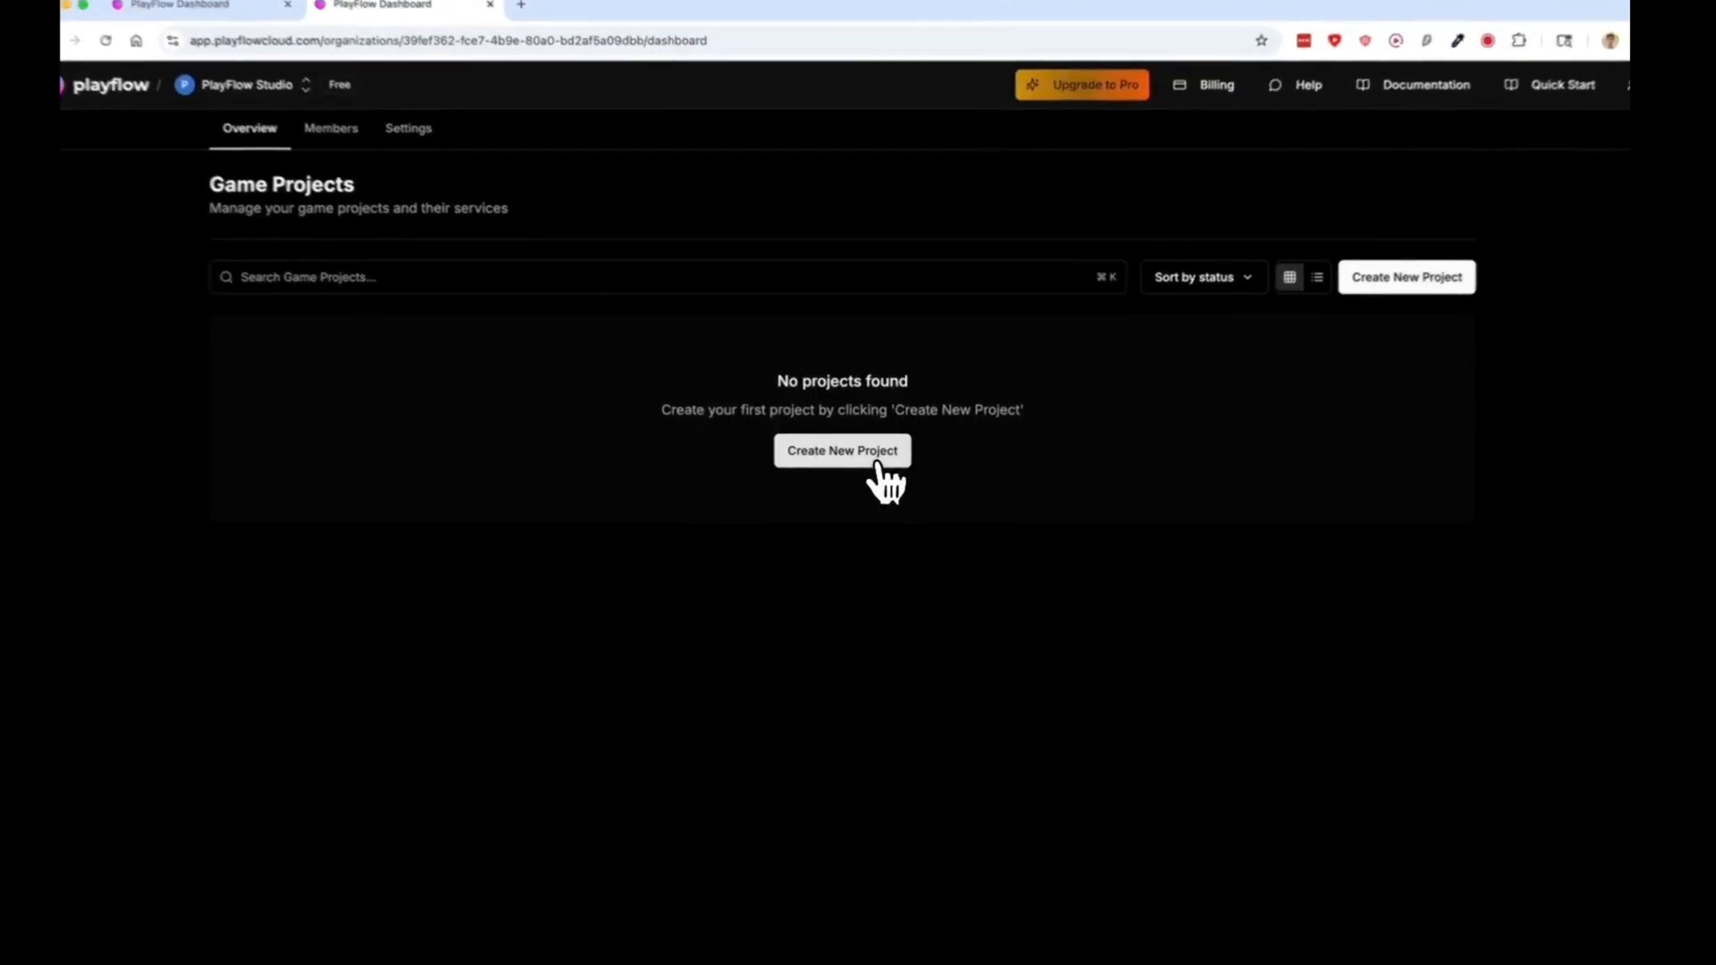
{"action": "left_click", "coordinate": [842, 450]}
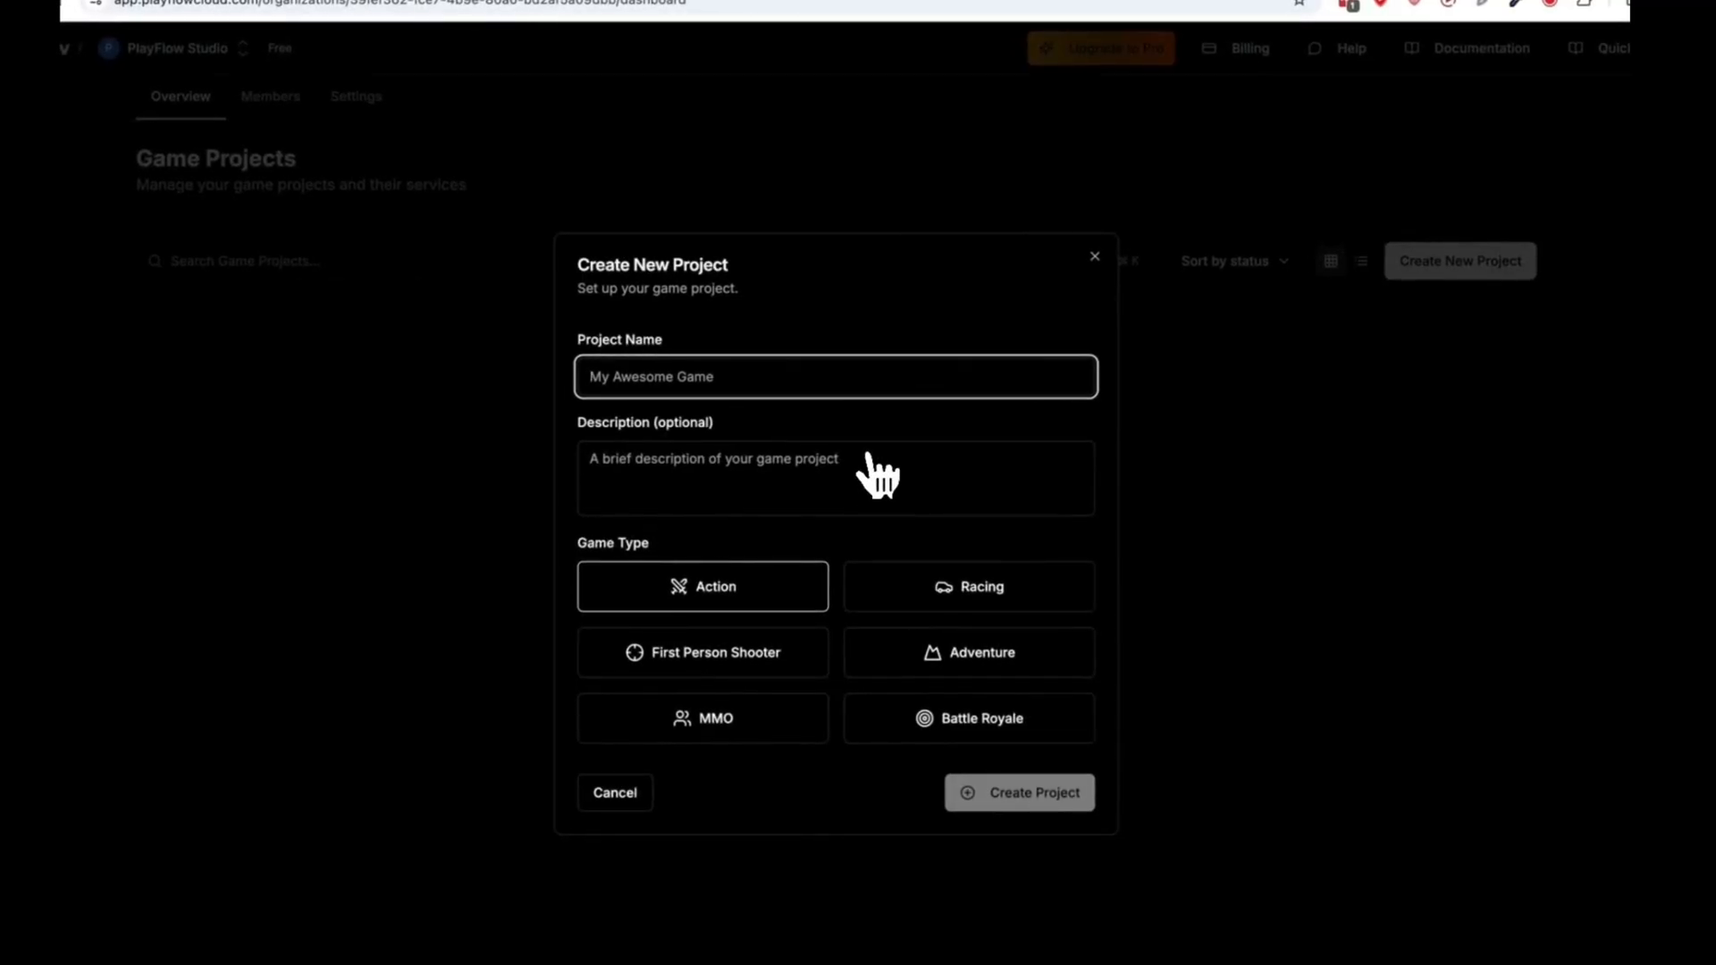
{"action": "type", "text": "oursamplegame"}
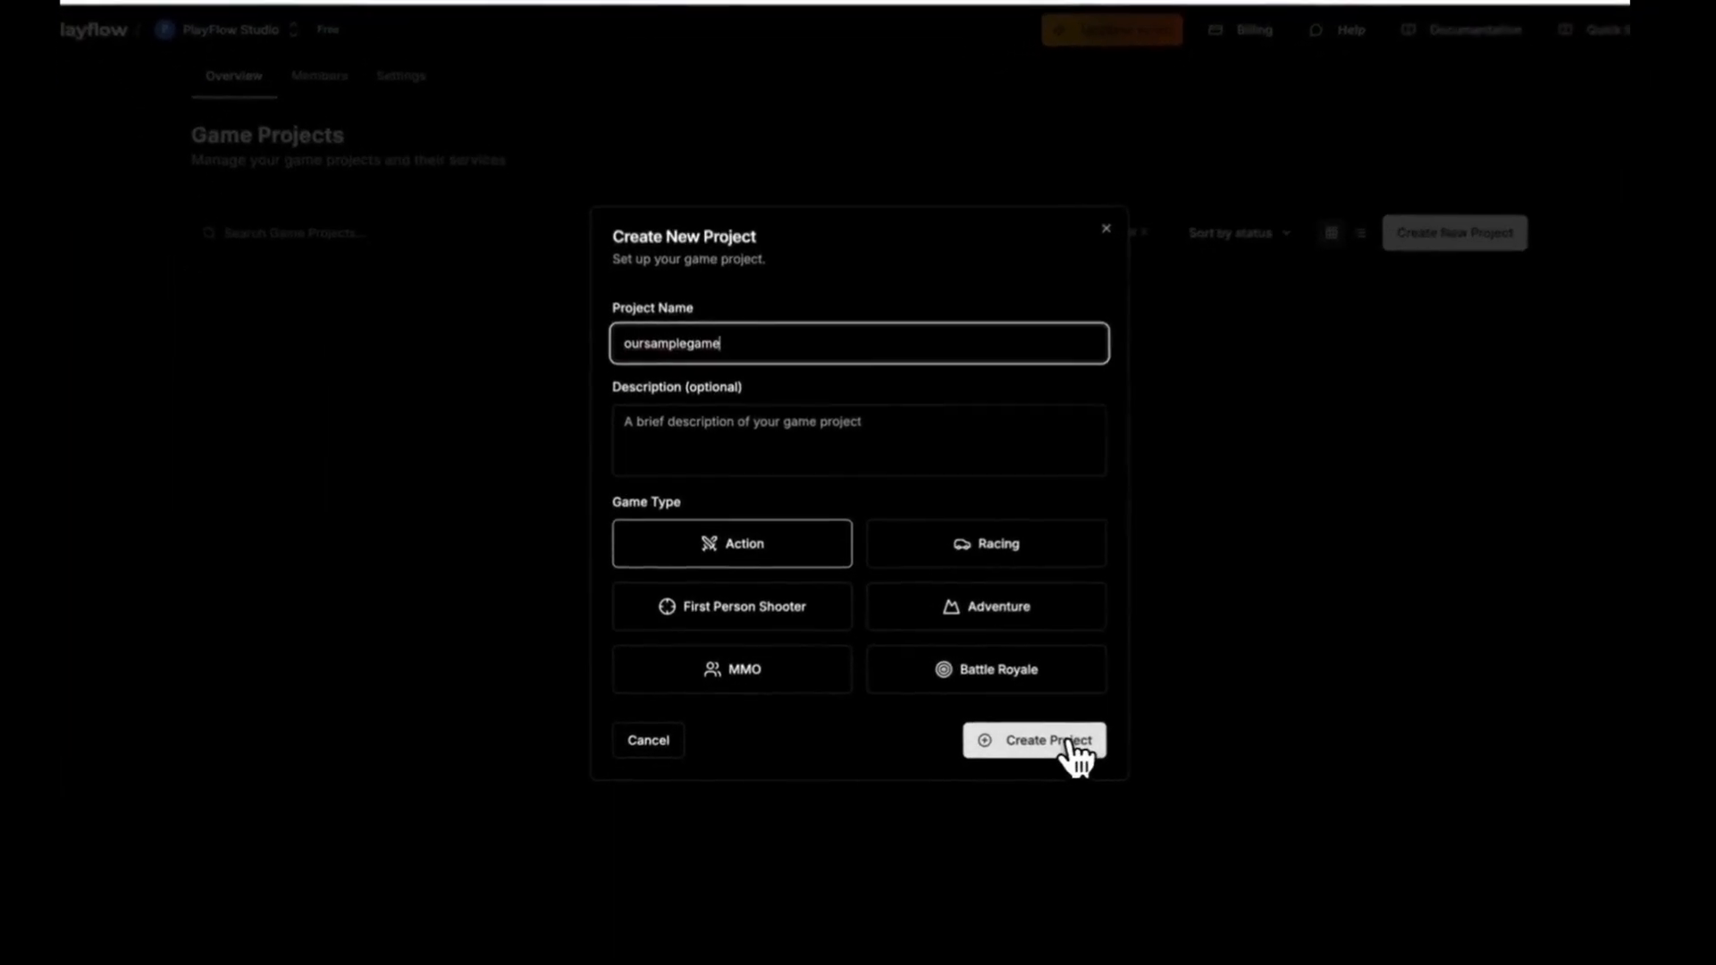
{"action": "left_click", "coordinate": [1033, 740]}
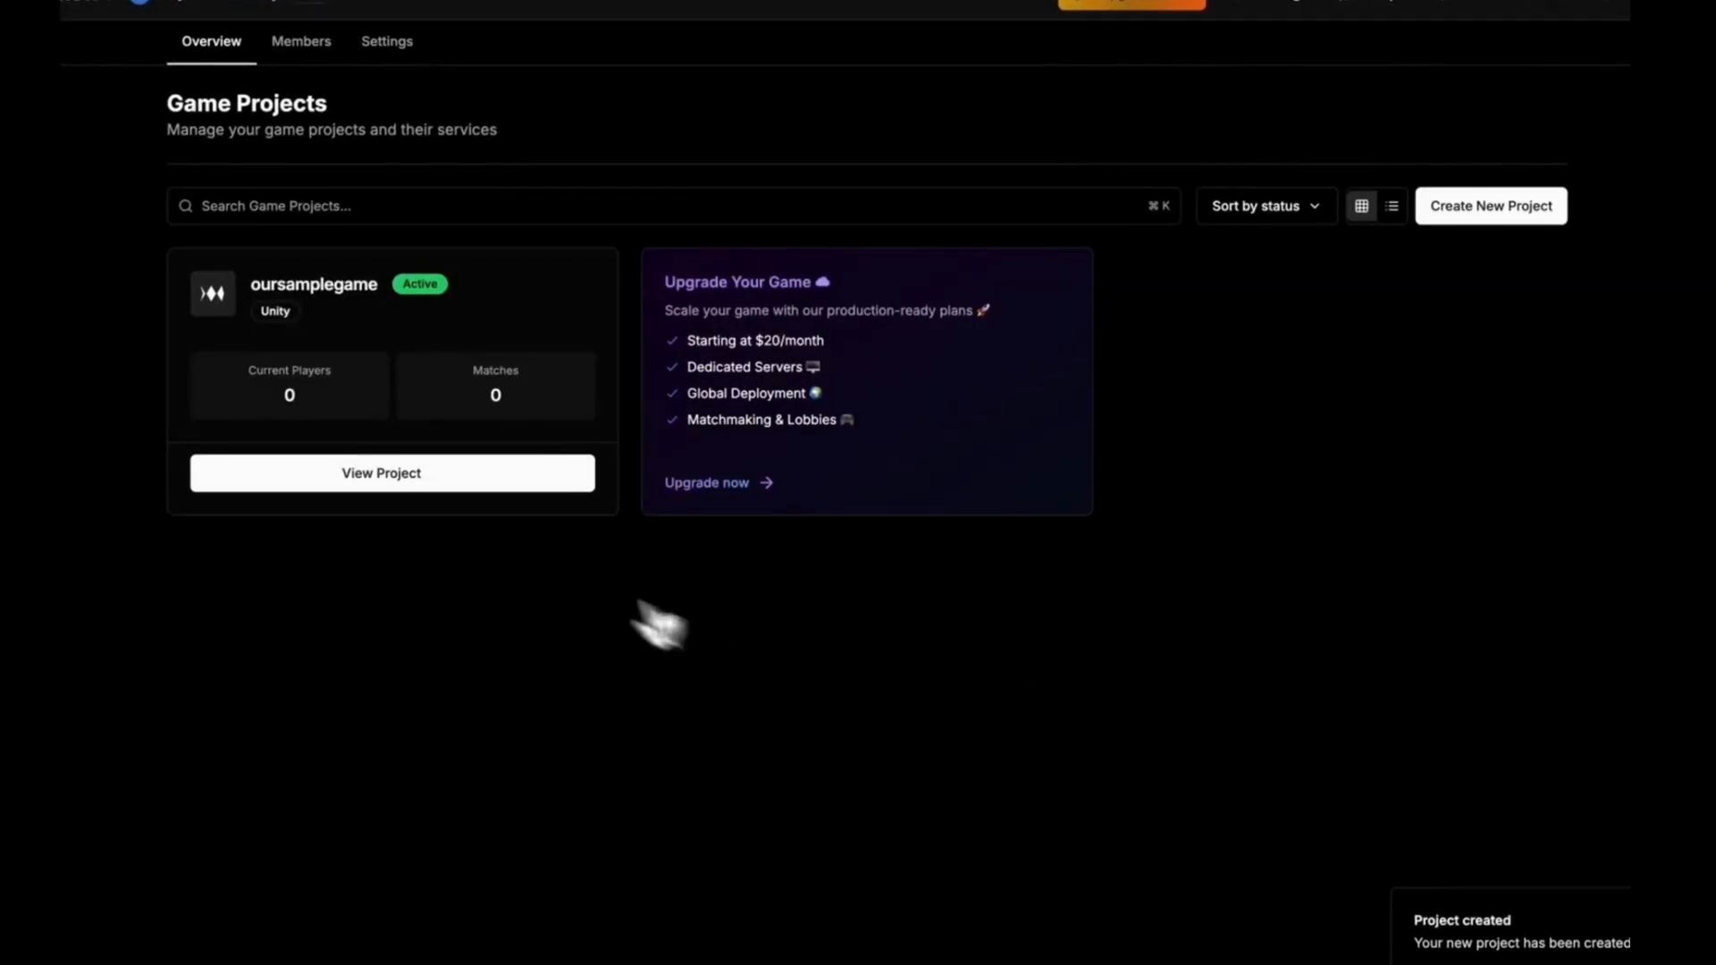
{"action": "left_click", "coordinate": [391, 472]}
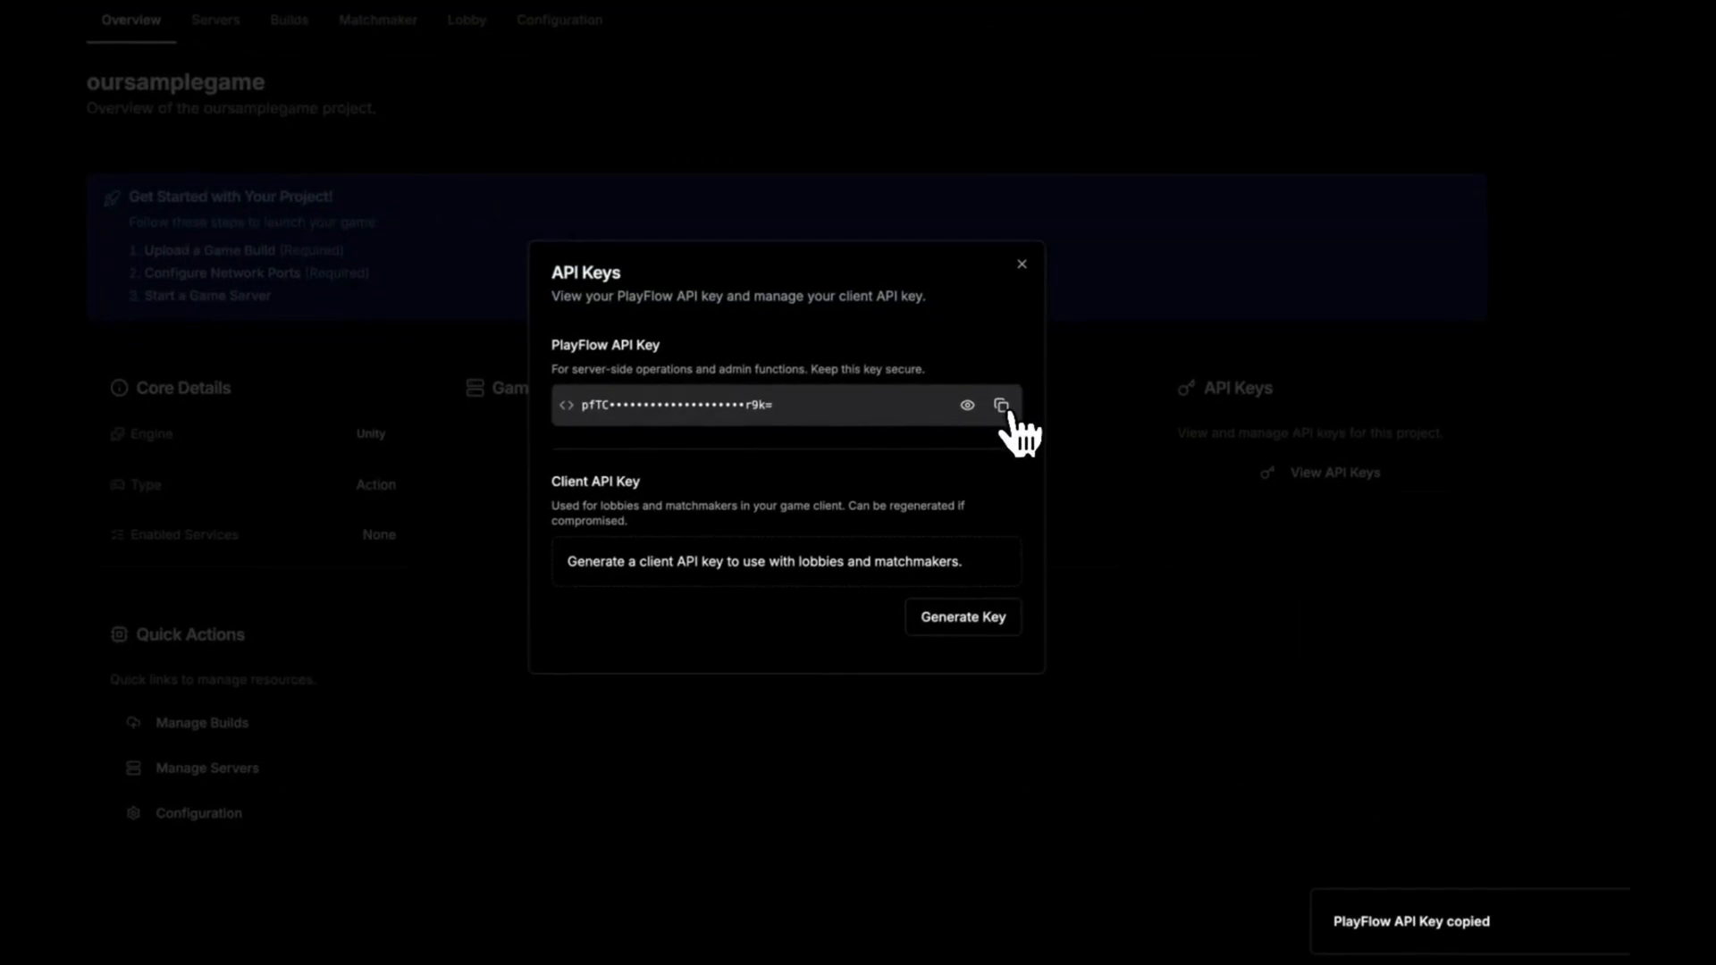
{"action": "mouse_move", "coordinate": [834, 908]}
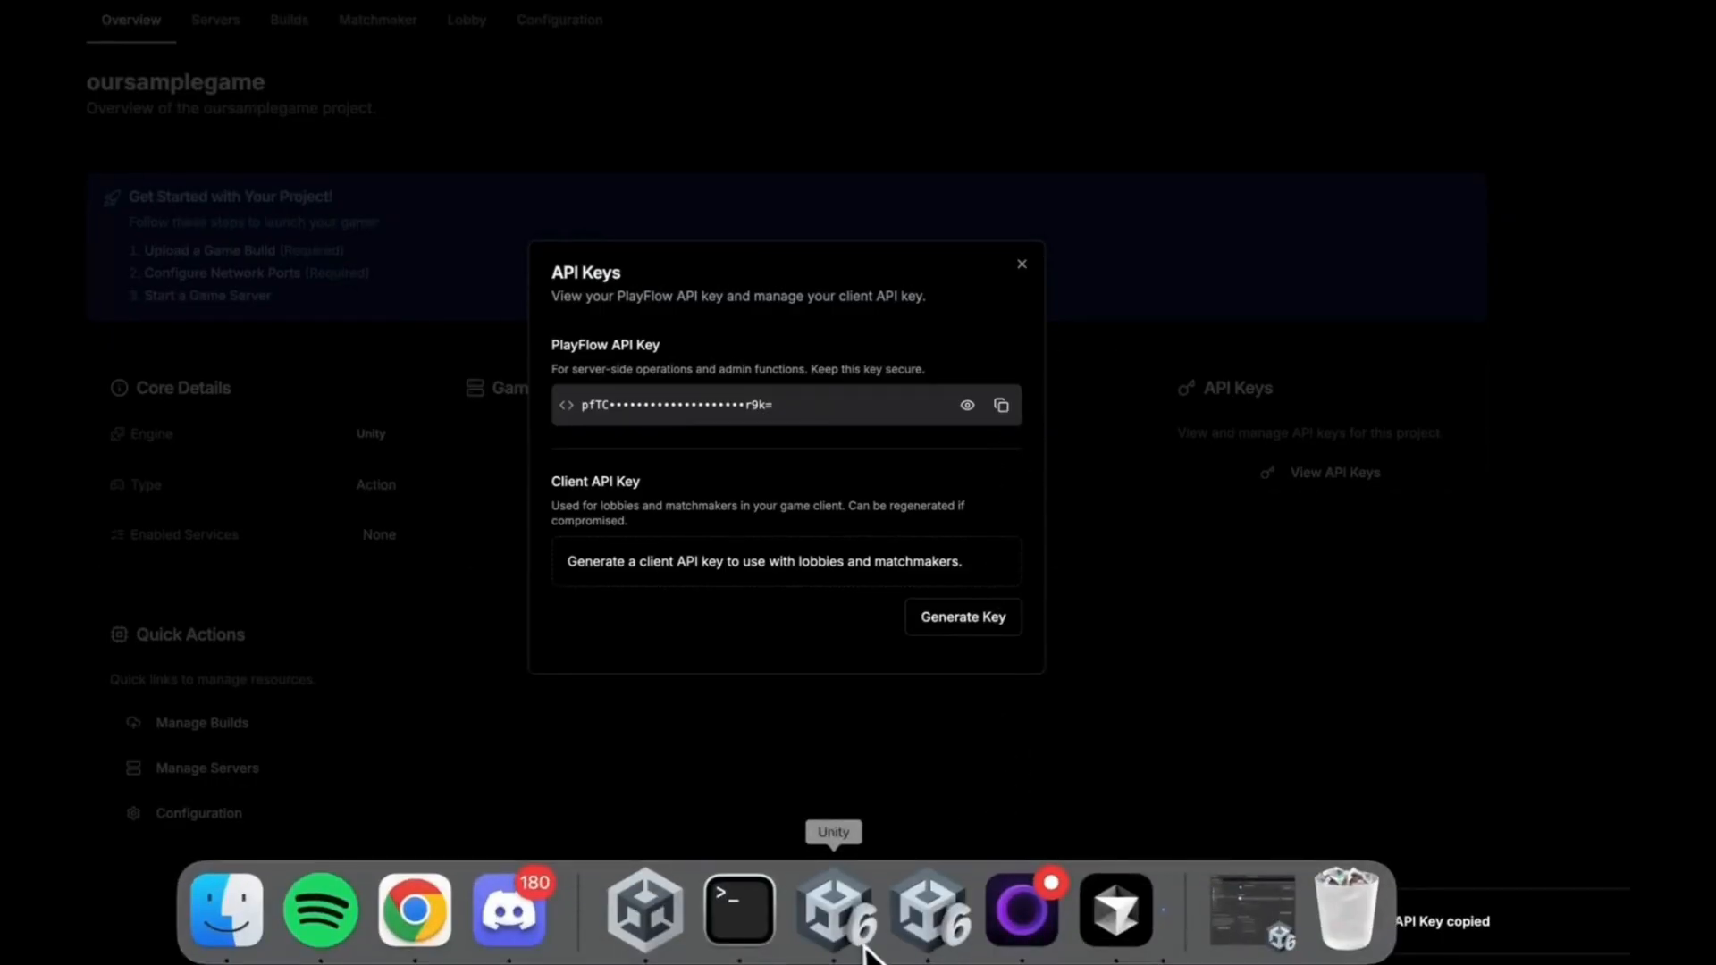
Step: Paste the PlayFlow API key as Unity's token and upload the SampleScene server
{"action": "left_click", "coordinate": [833, 910]}
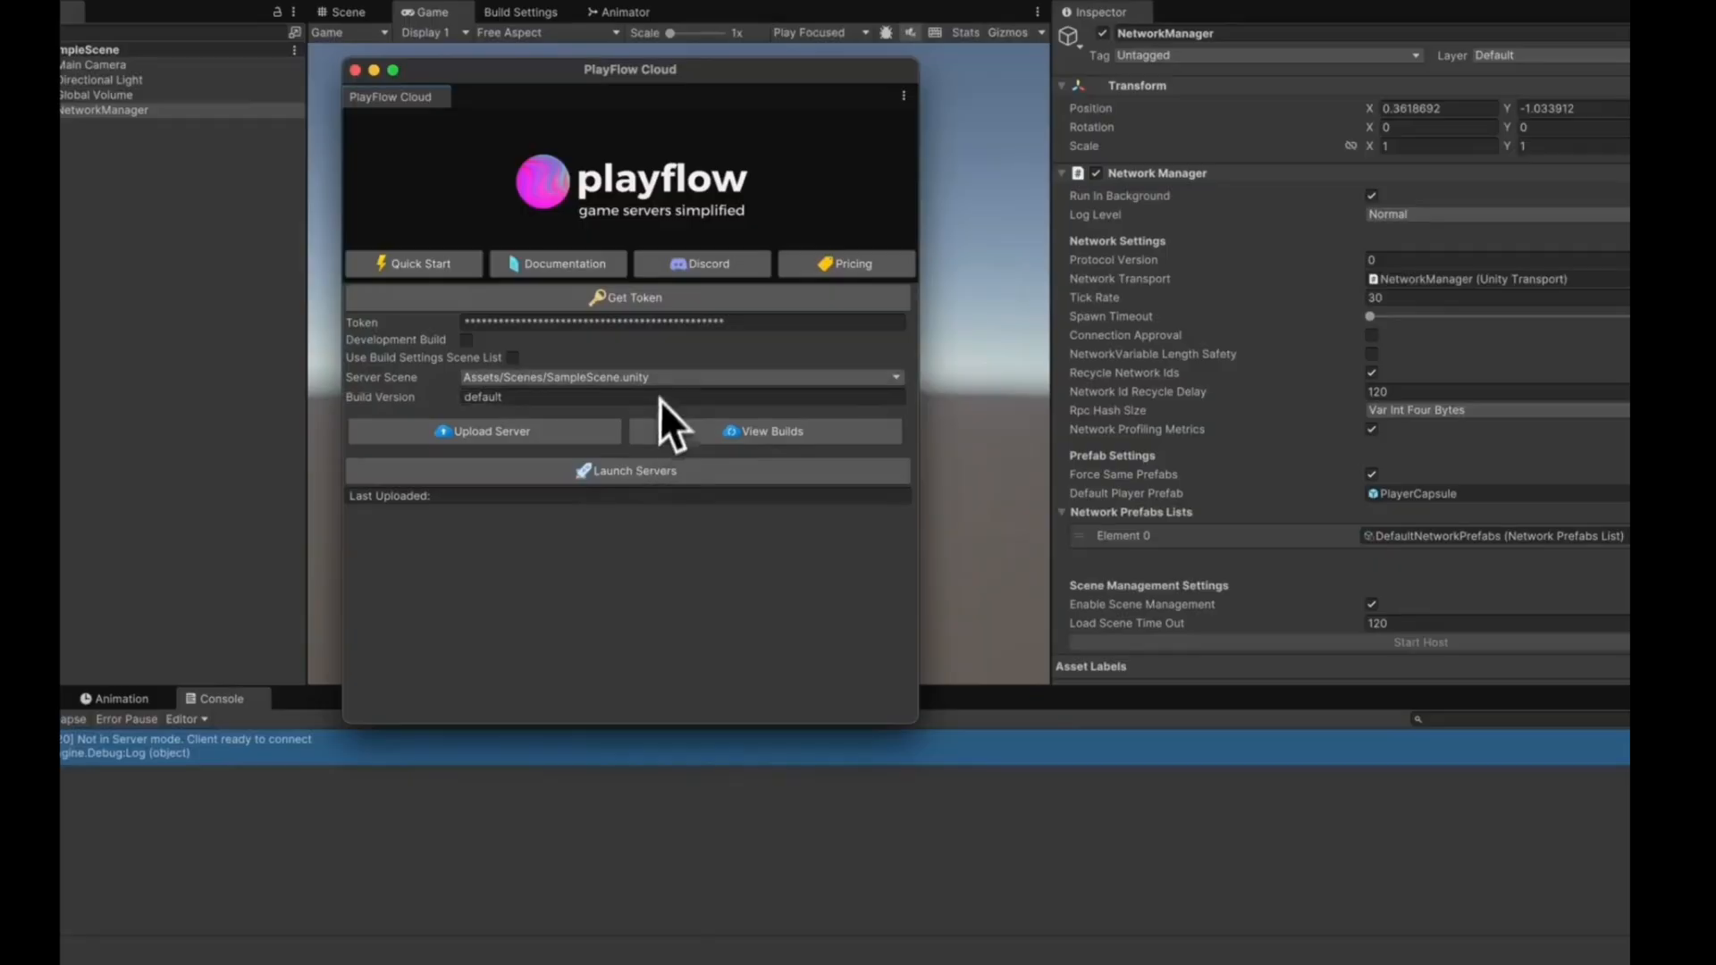
{"action": "left_click", "coordinate": [679, 396]}
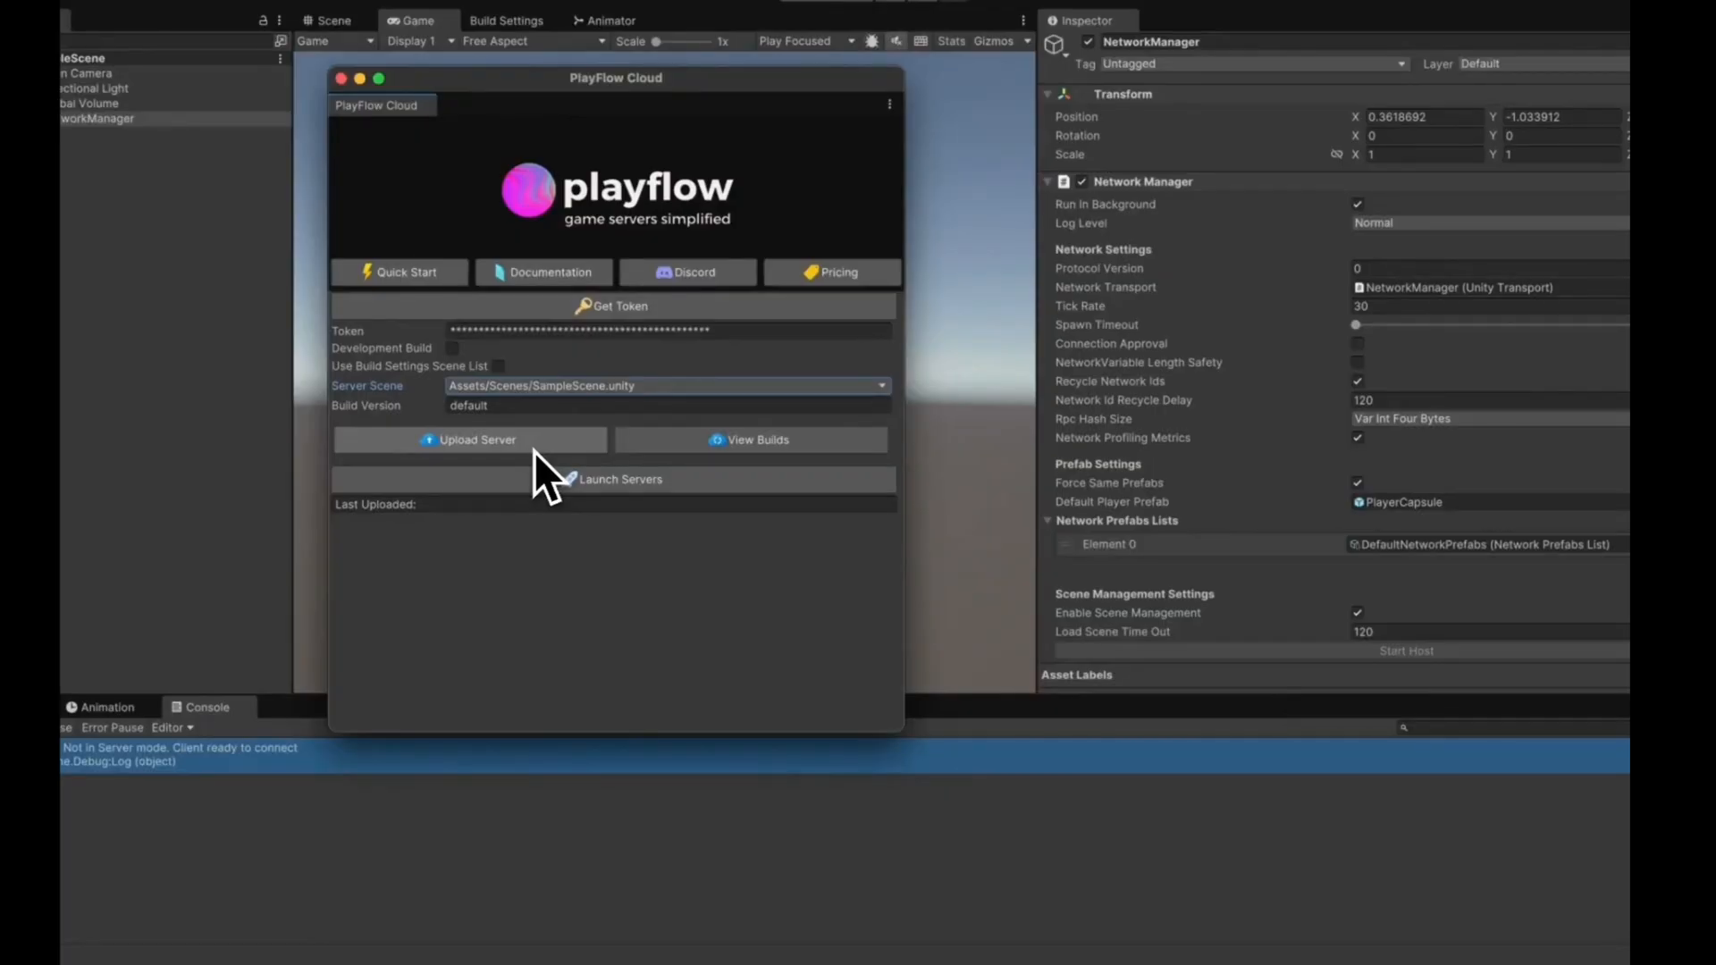
{"action": "left_click", "coordinate": [469, 439]}
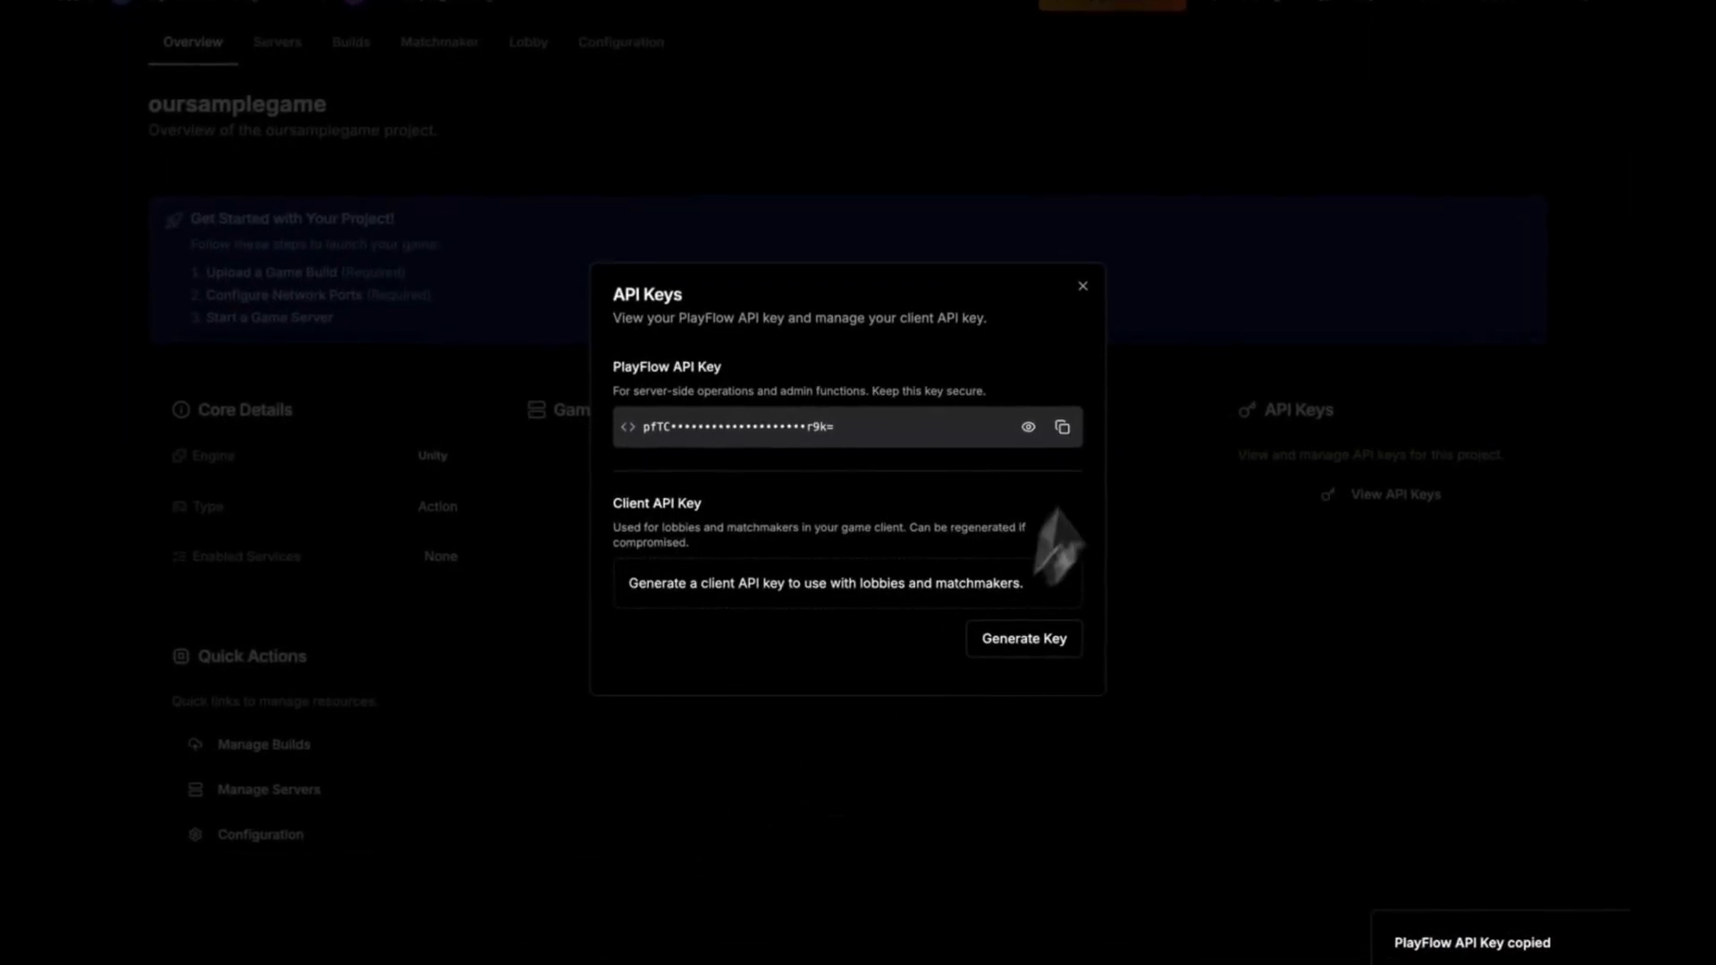
Step: Close the API Keys dialog and go to the project's Configuration page
{"action": "left_click", "coordinate": [428, 163]}
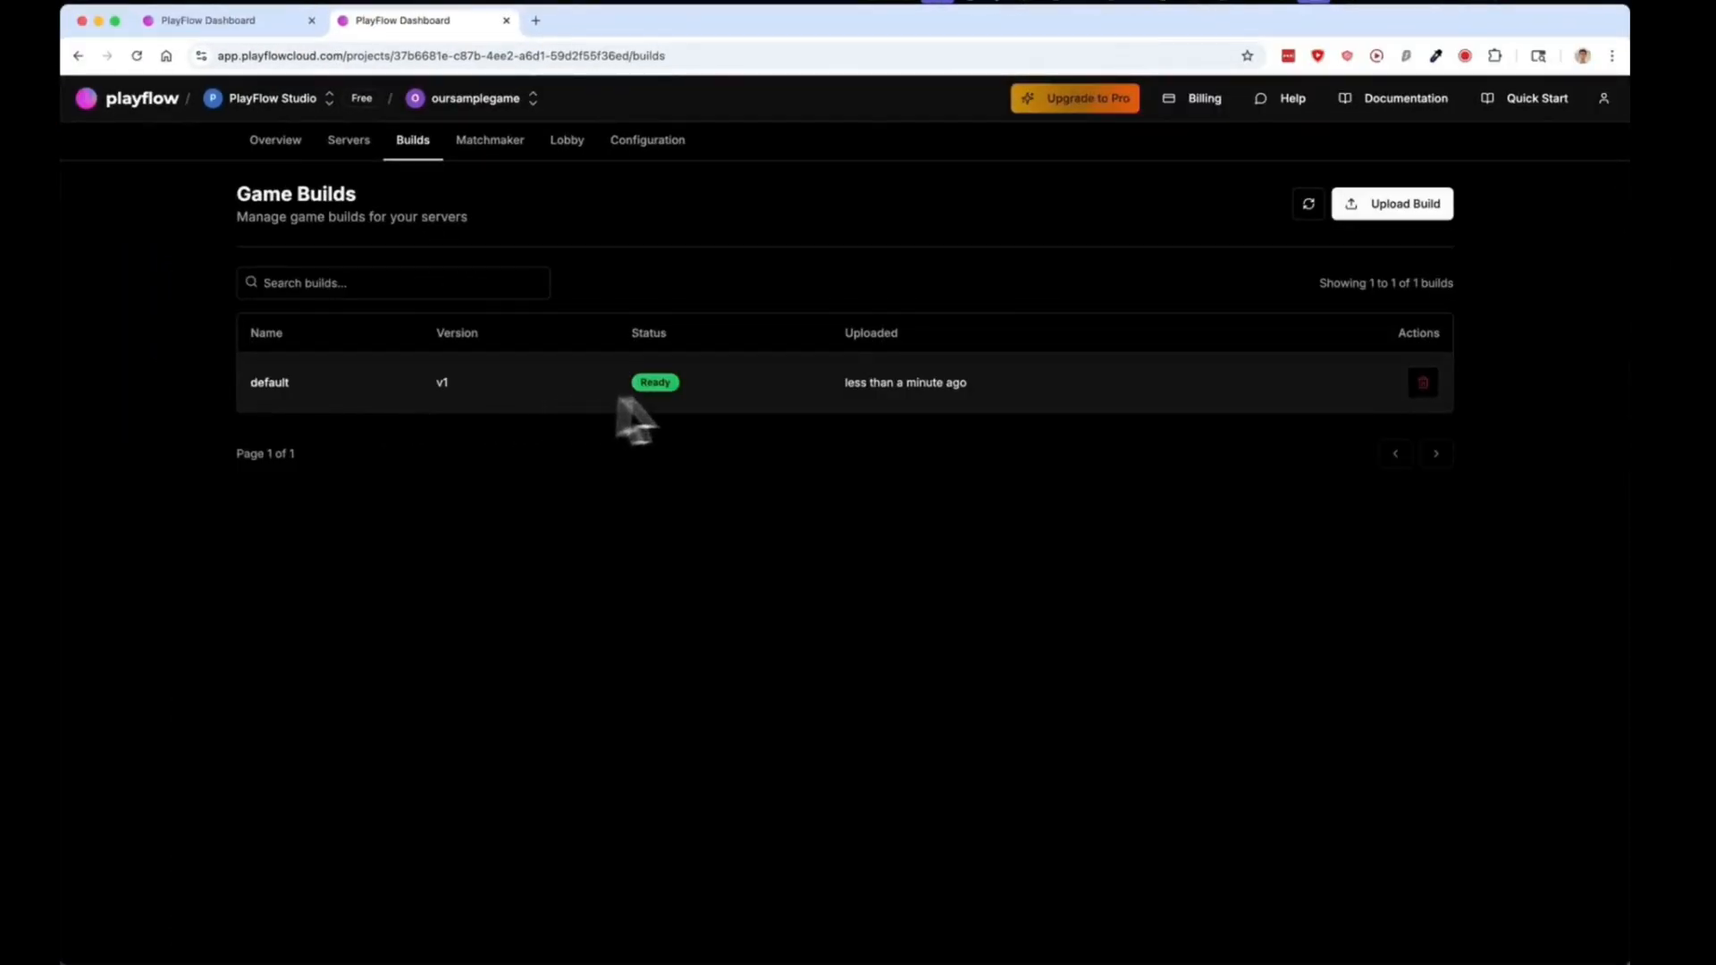
{"action": "mouse_move", "coordinate": [1018, 410]}
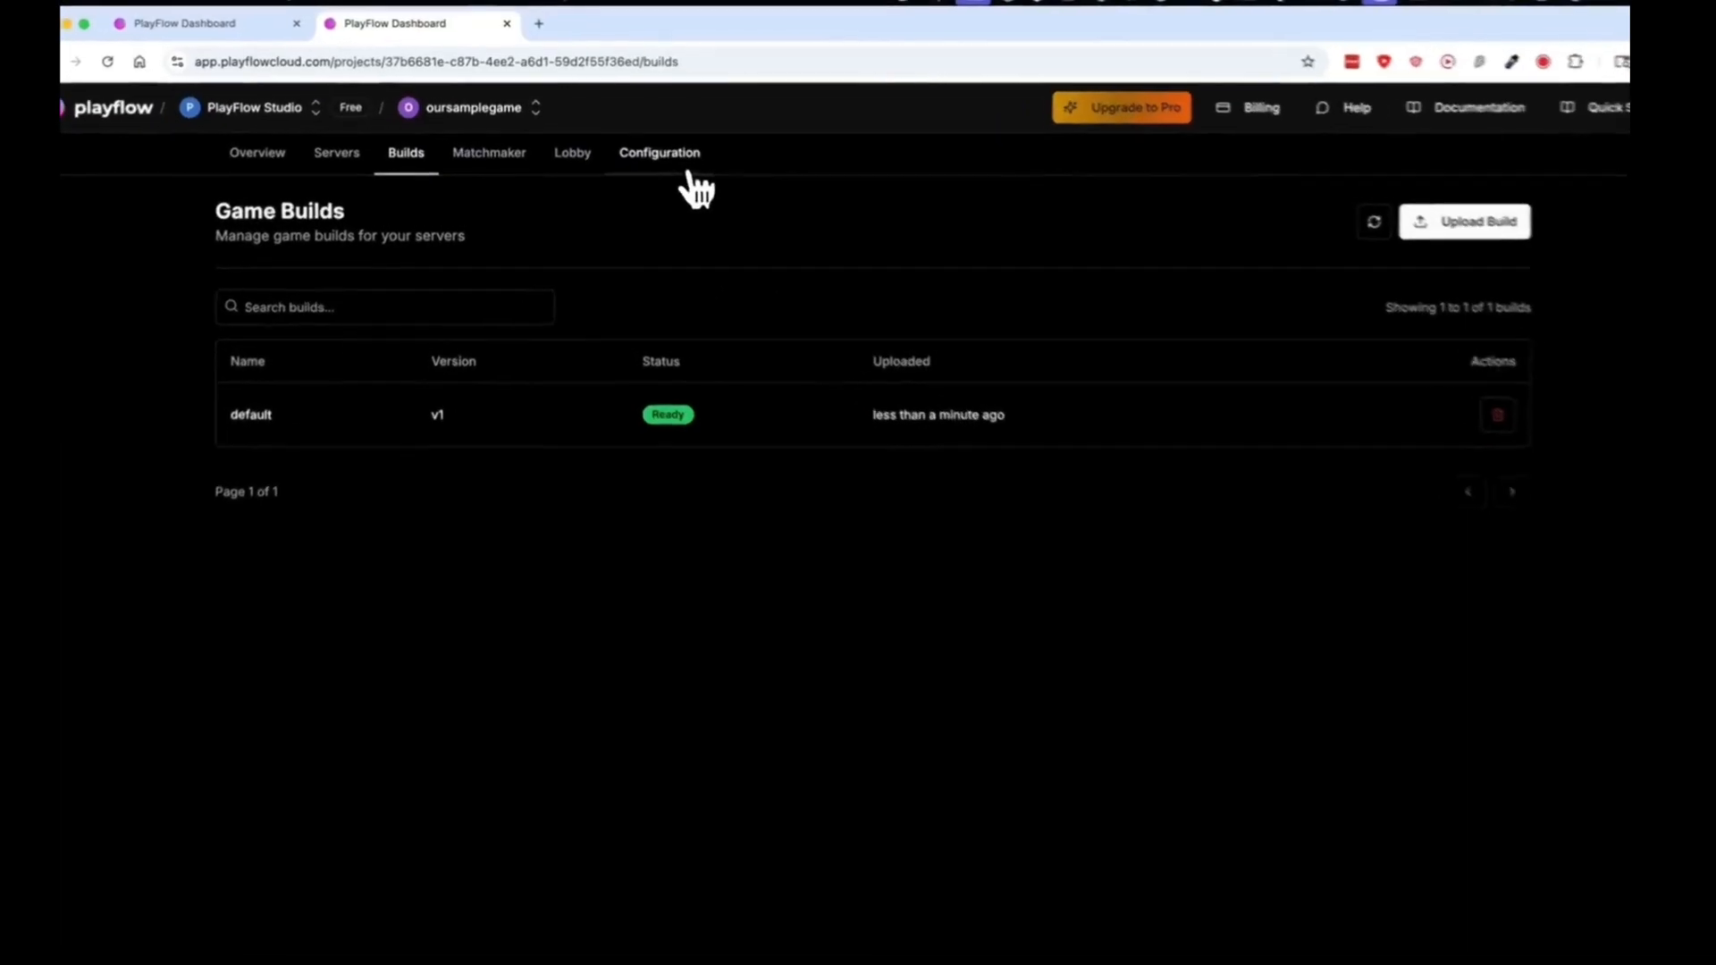
{"action": "left_click", "coordinate": [659, 152]}
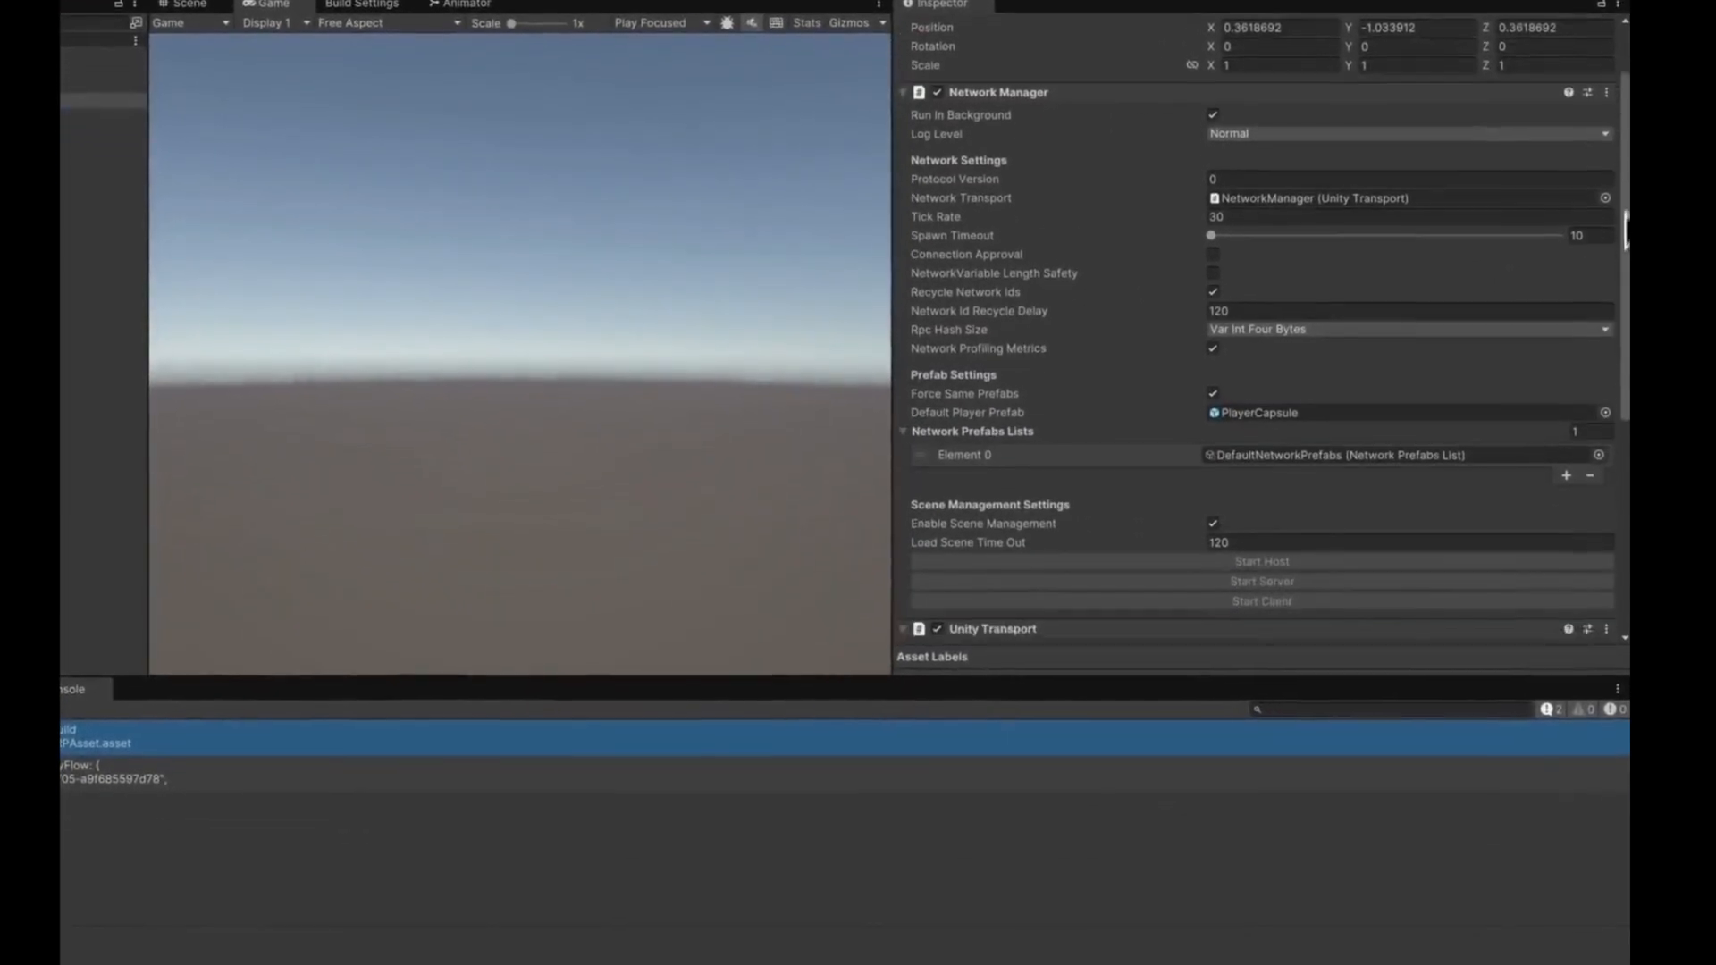
Step: Check the Unity Transport port 7777, then return to the PlayFlow dashboard
{"action": "scroll", "scroll_direction": "down", "scroll_amount": 3}
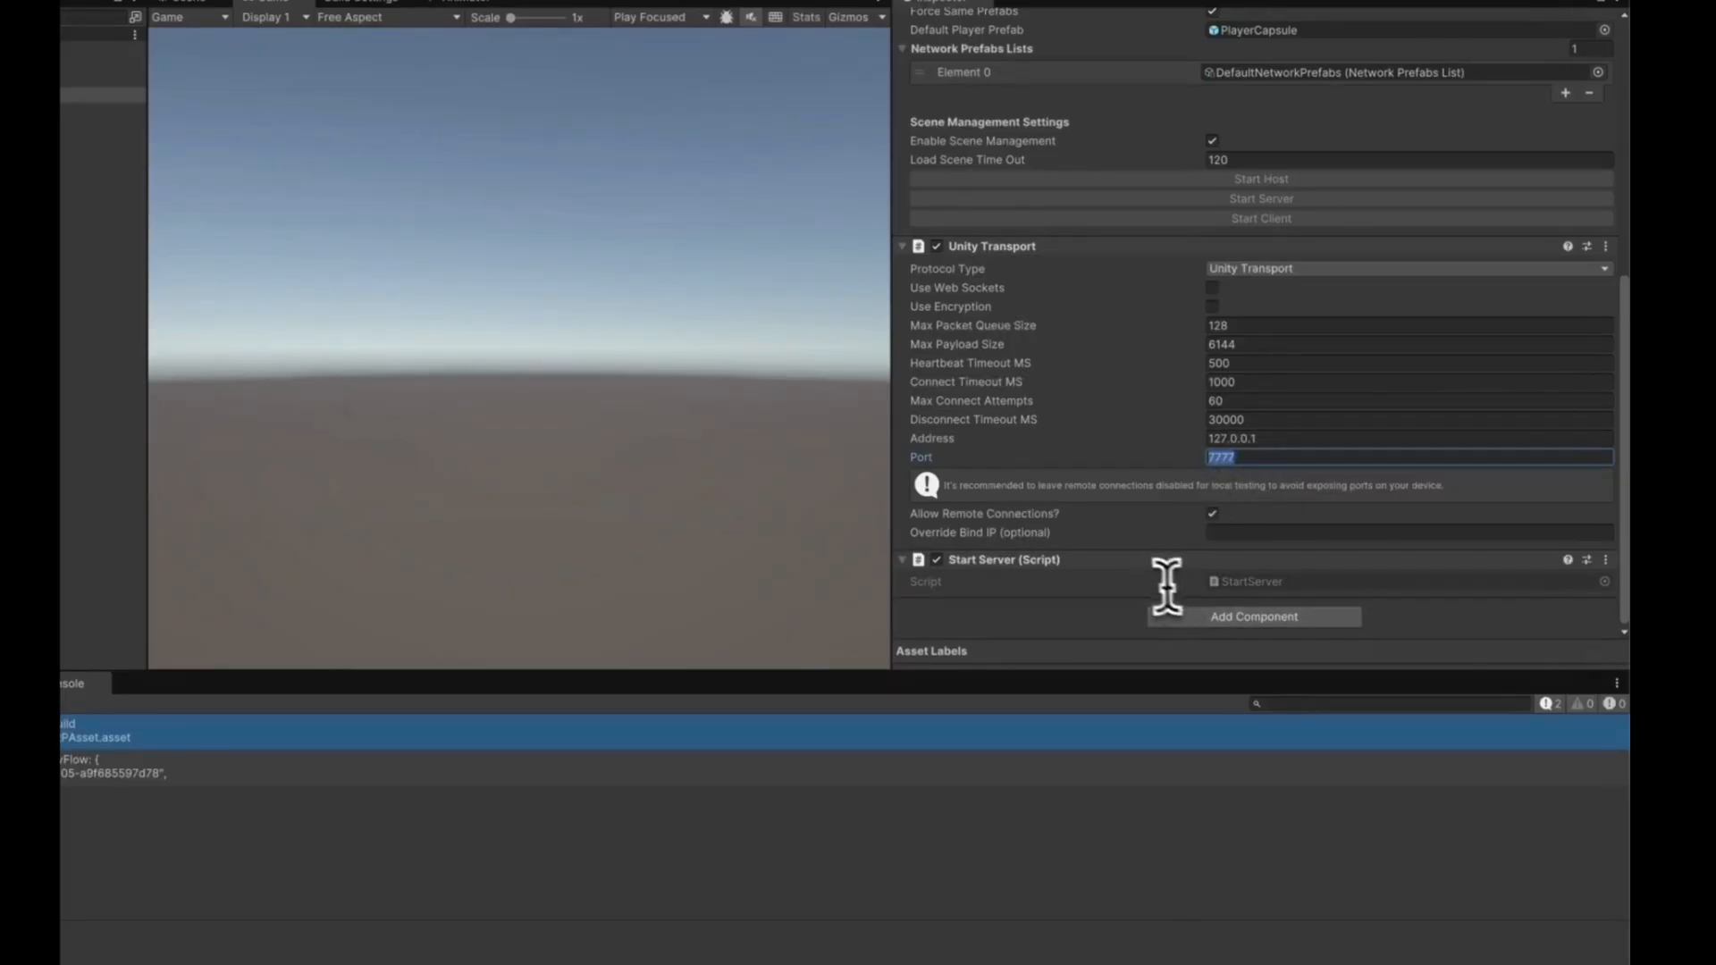
{"action": "left_click", "coordinate": [493, 912]}
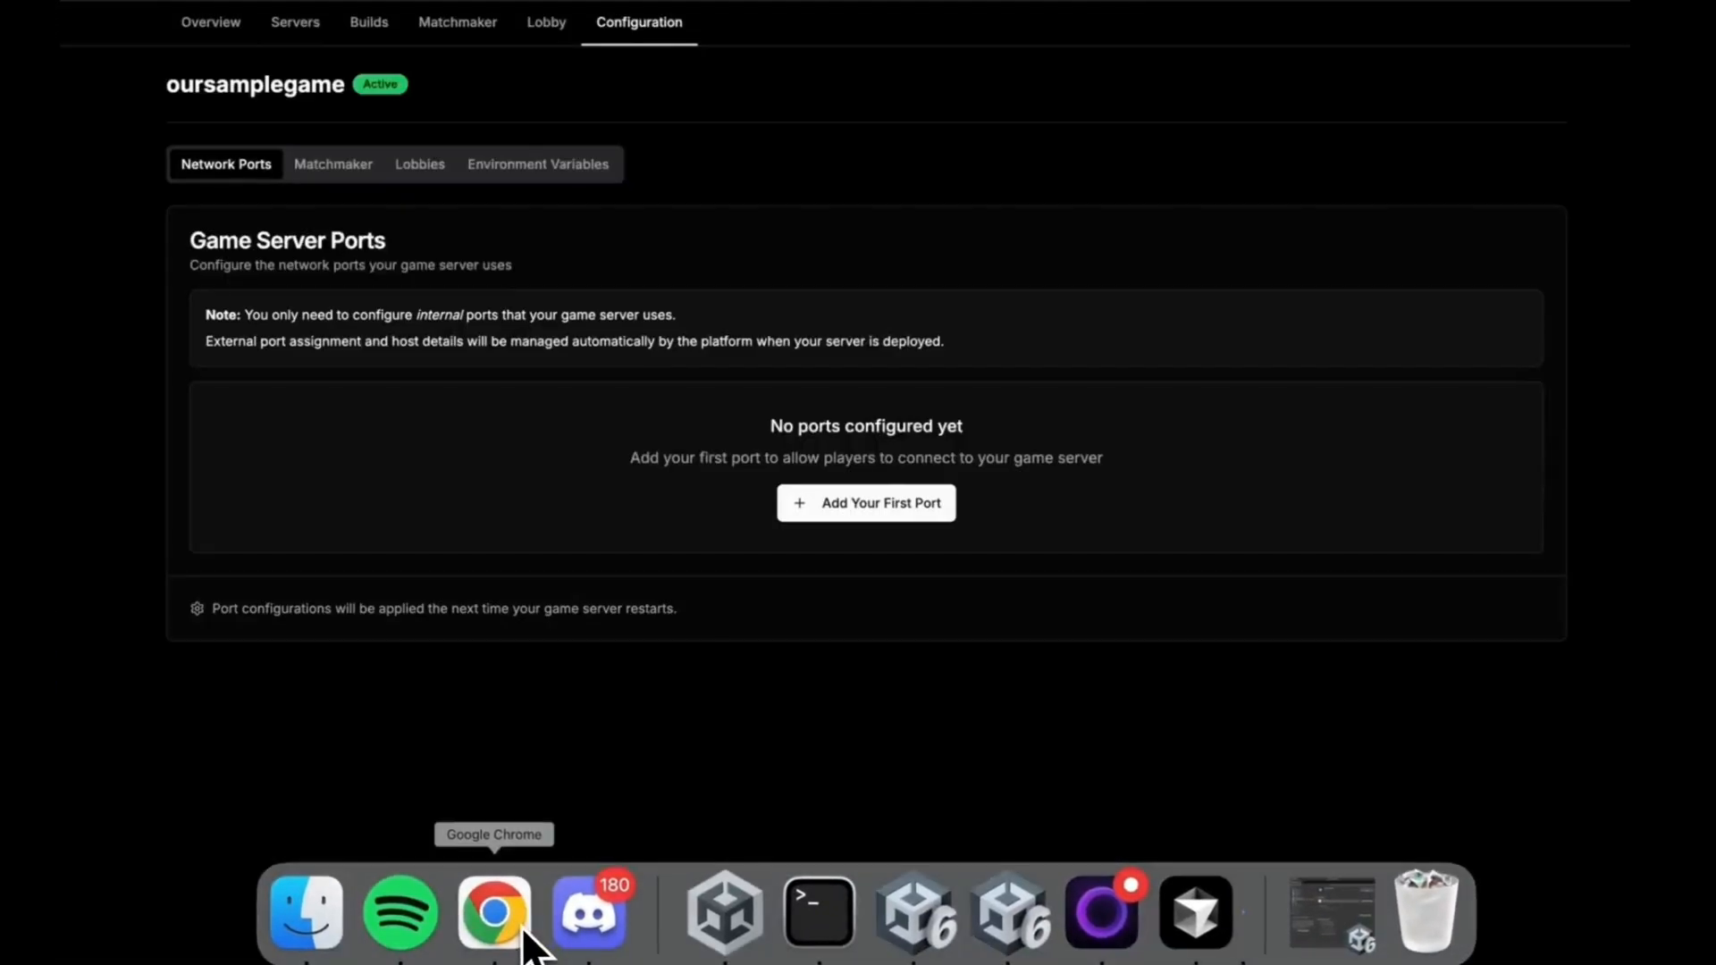
Step: Add UDP port 'gameudp' on 7777, then view the empty Servers list
{"action": "left_click", "coordinate": [865, 503]}
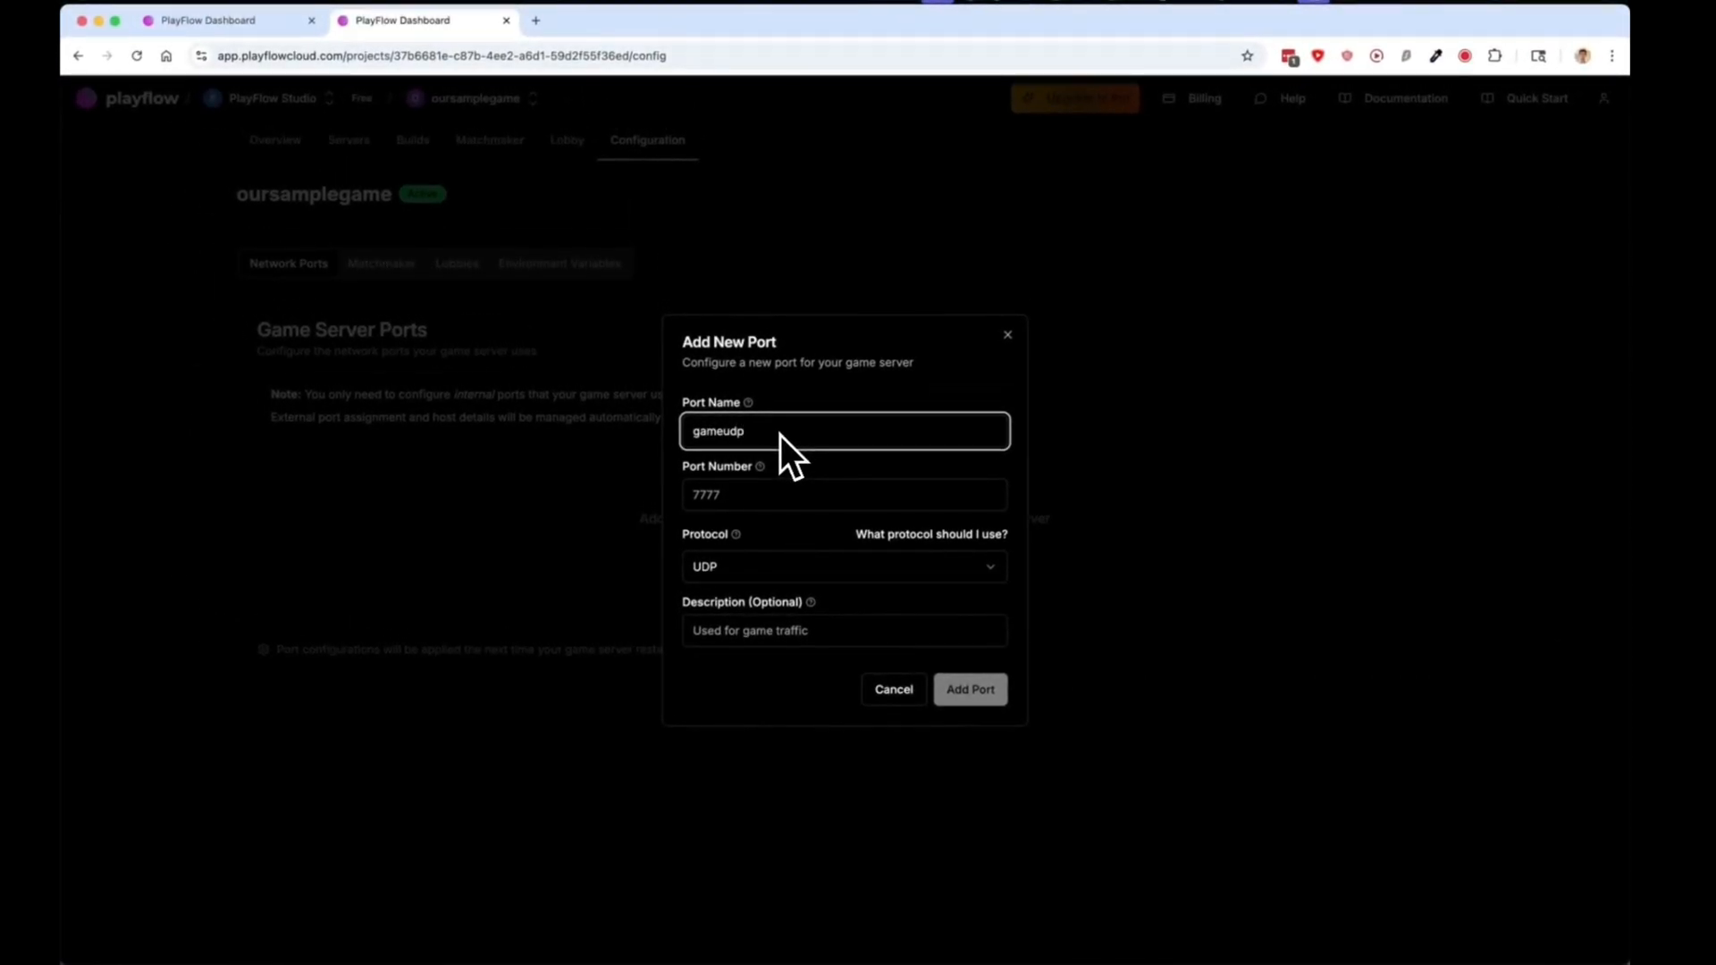
{"action": "left_click", "coordinate": [843, 495]}
{"action": "type", "text": "7777"}
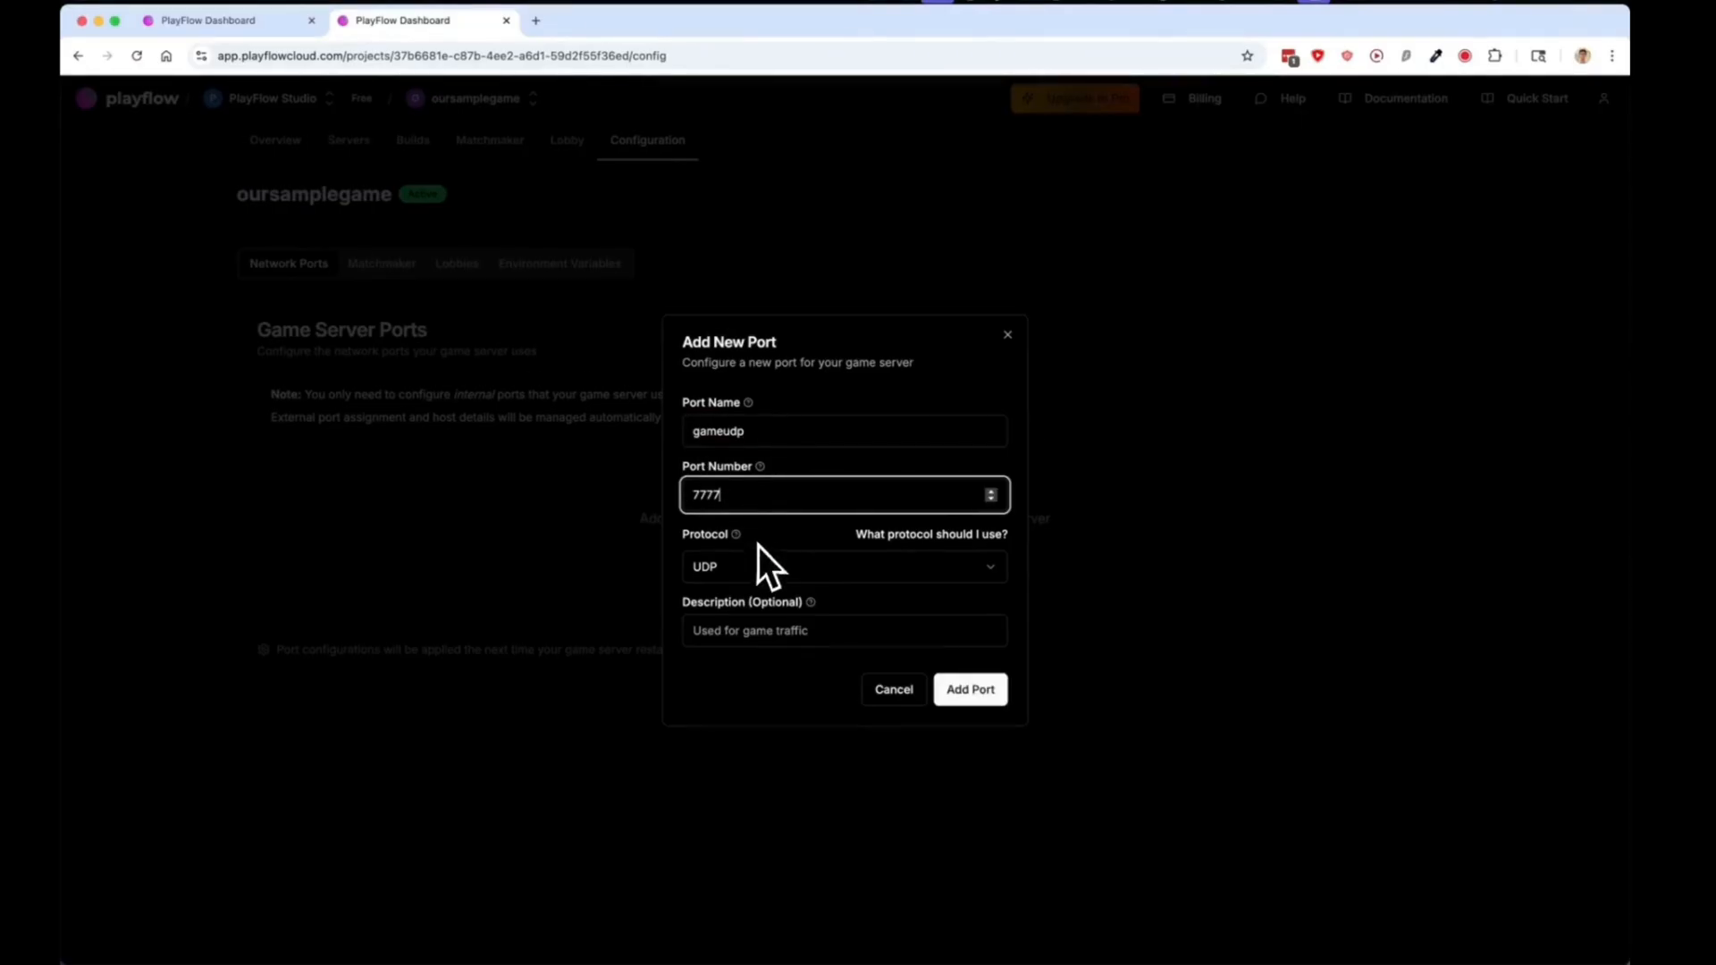
{"action": "left_click", "coordinate": [843, 566]}
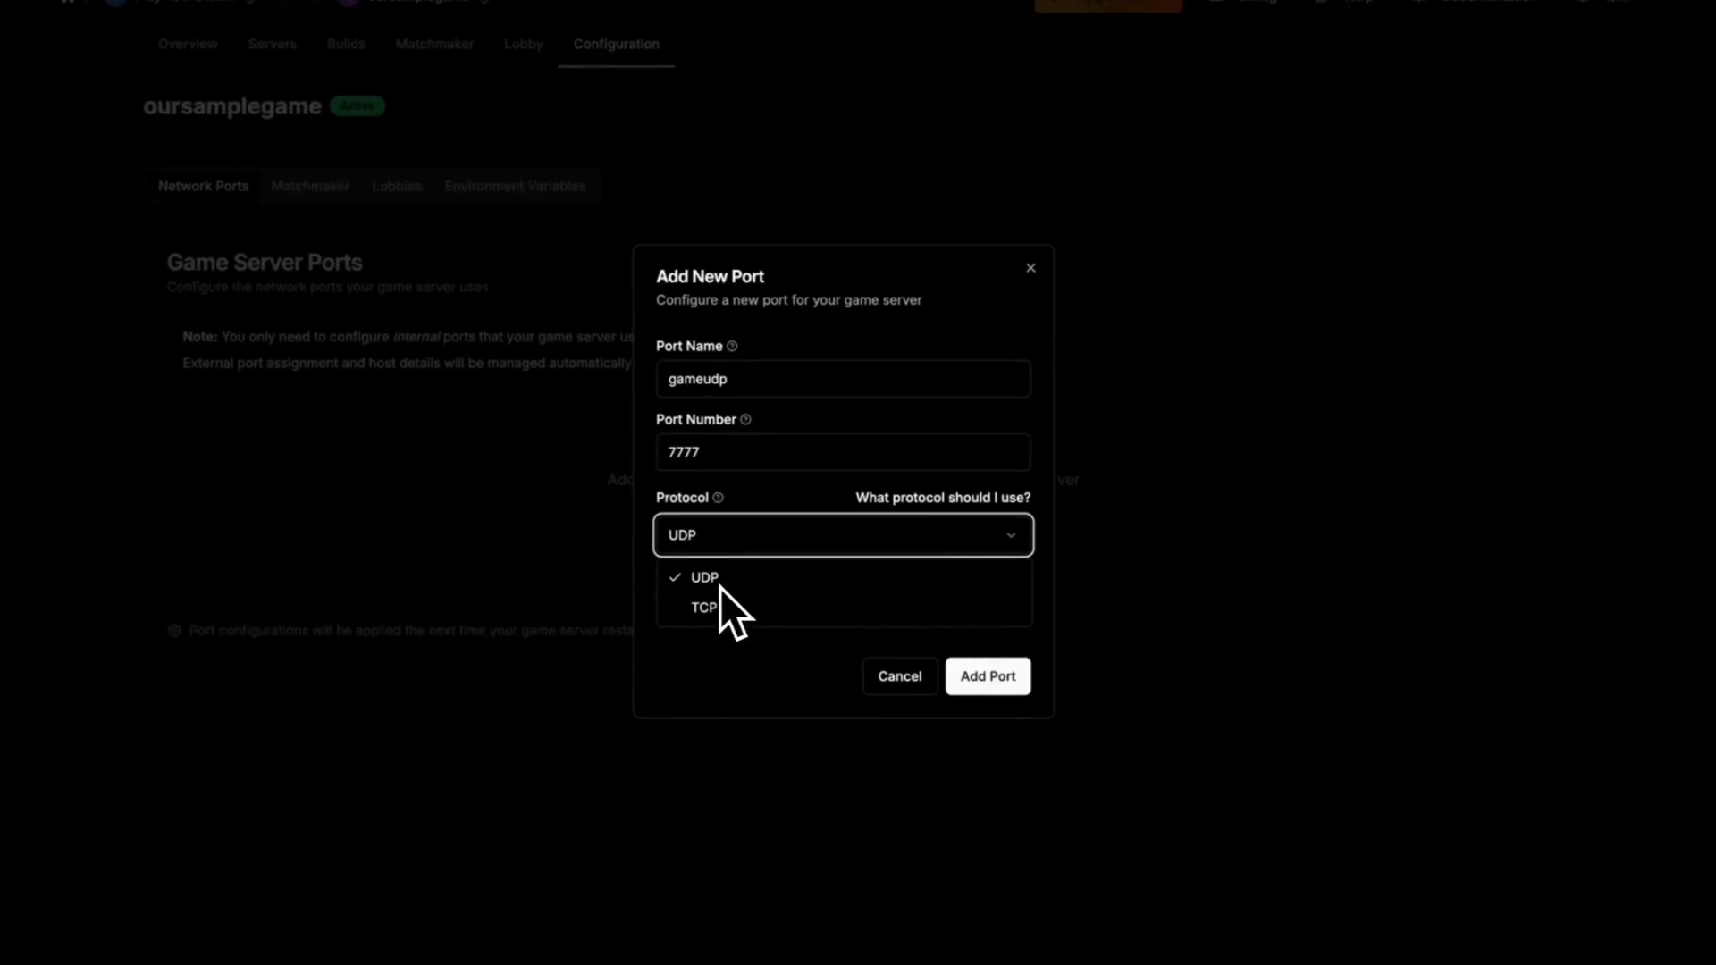
{"action": "left_click", "coordinate": [985, 676]}
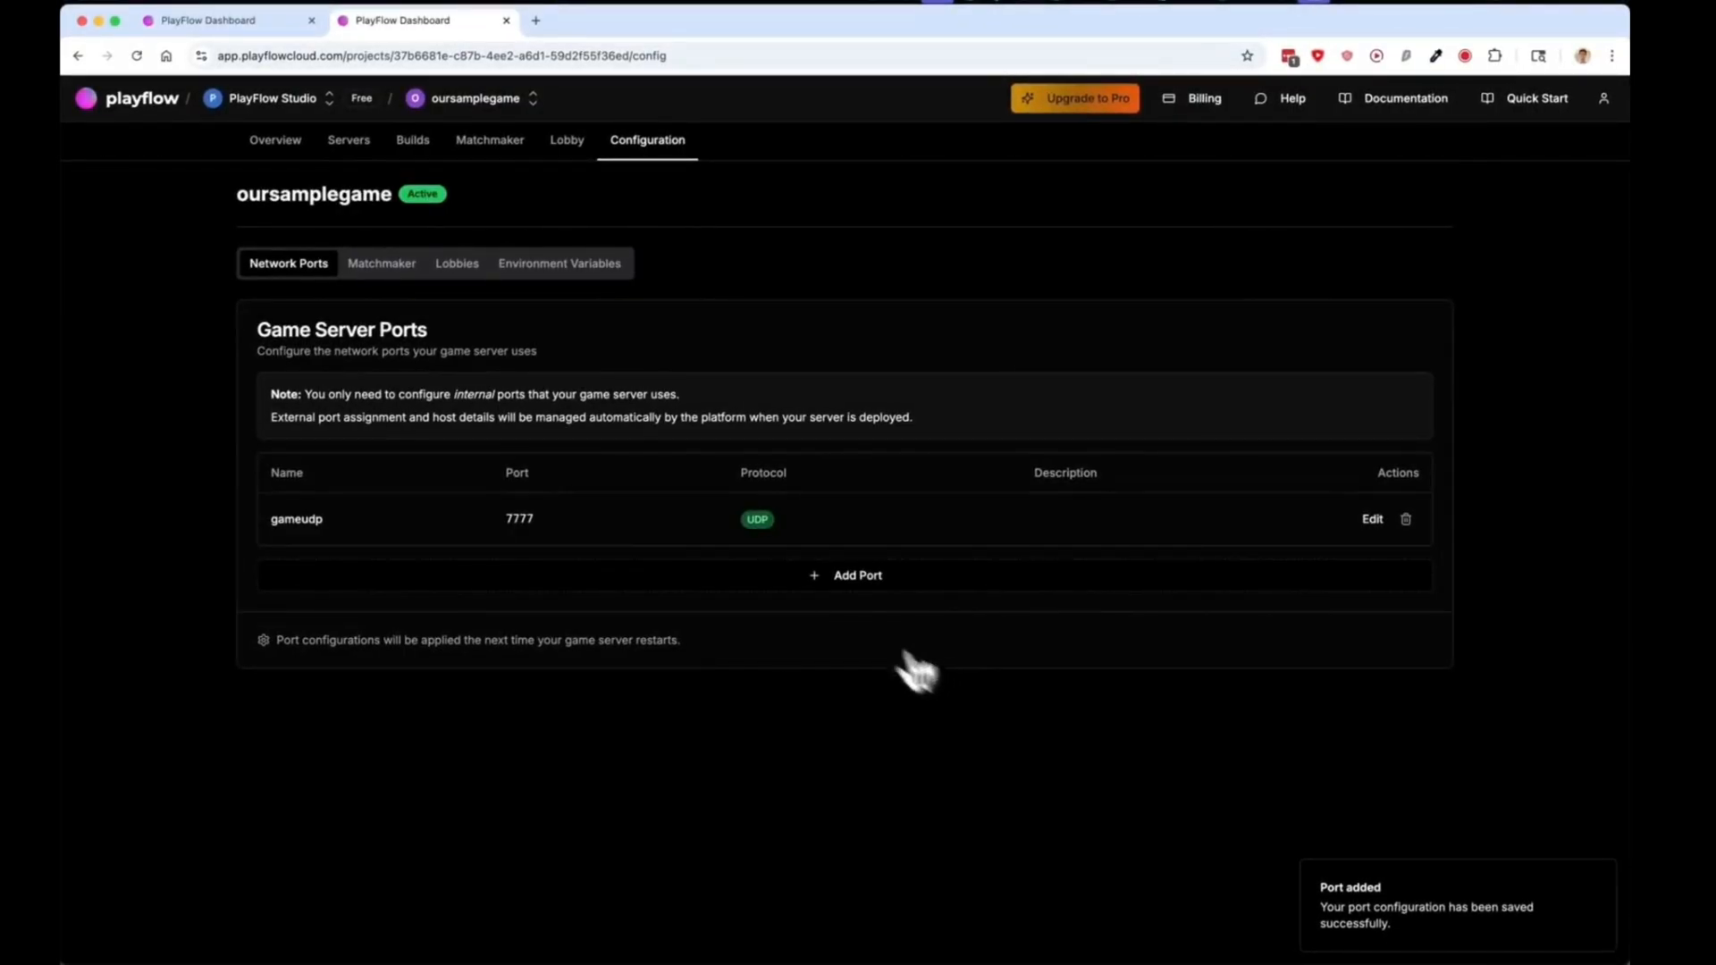
{"action": "left_click", "coordinate": [348, 139]}
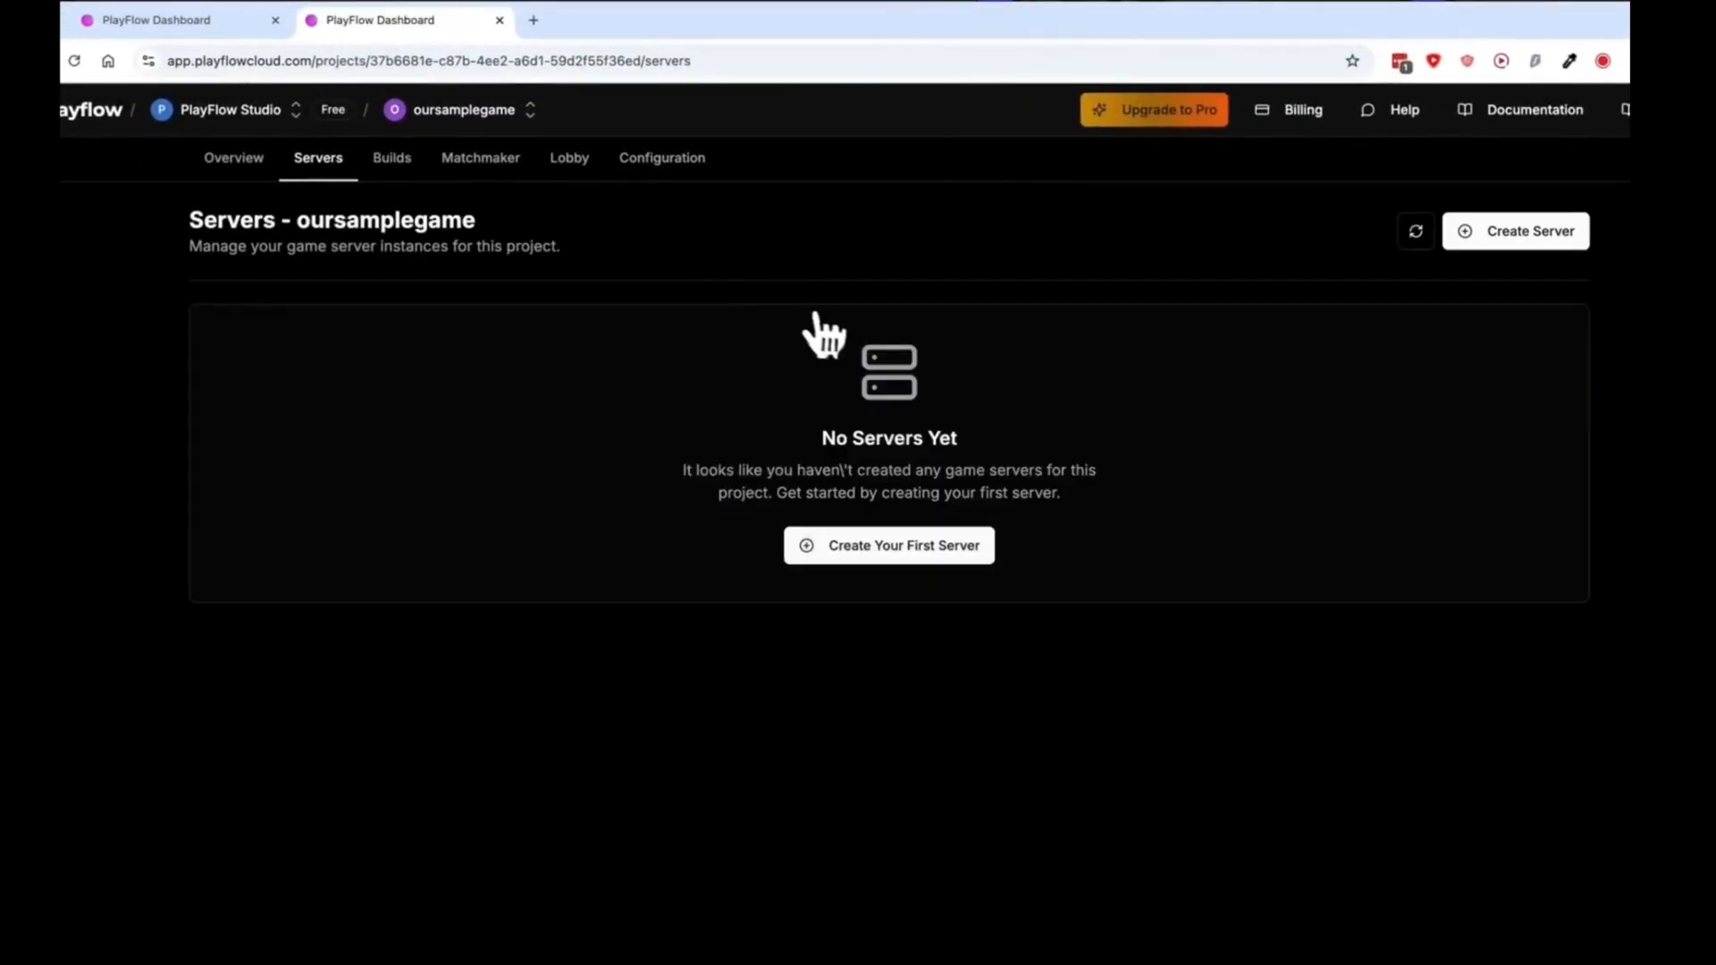
Step: Launch a Small us-east server named 'my server name' on PlayFlow
{"action": "left_click", "coordinate": [887, 545]}
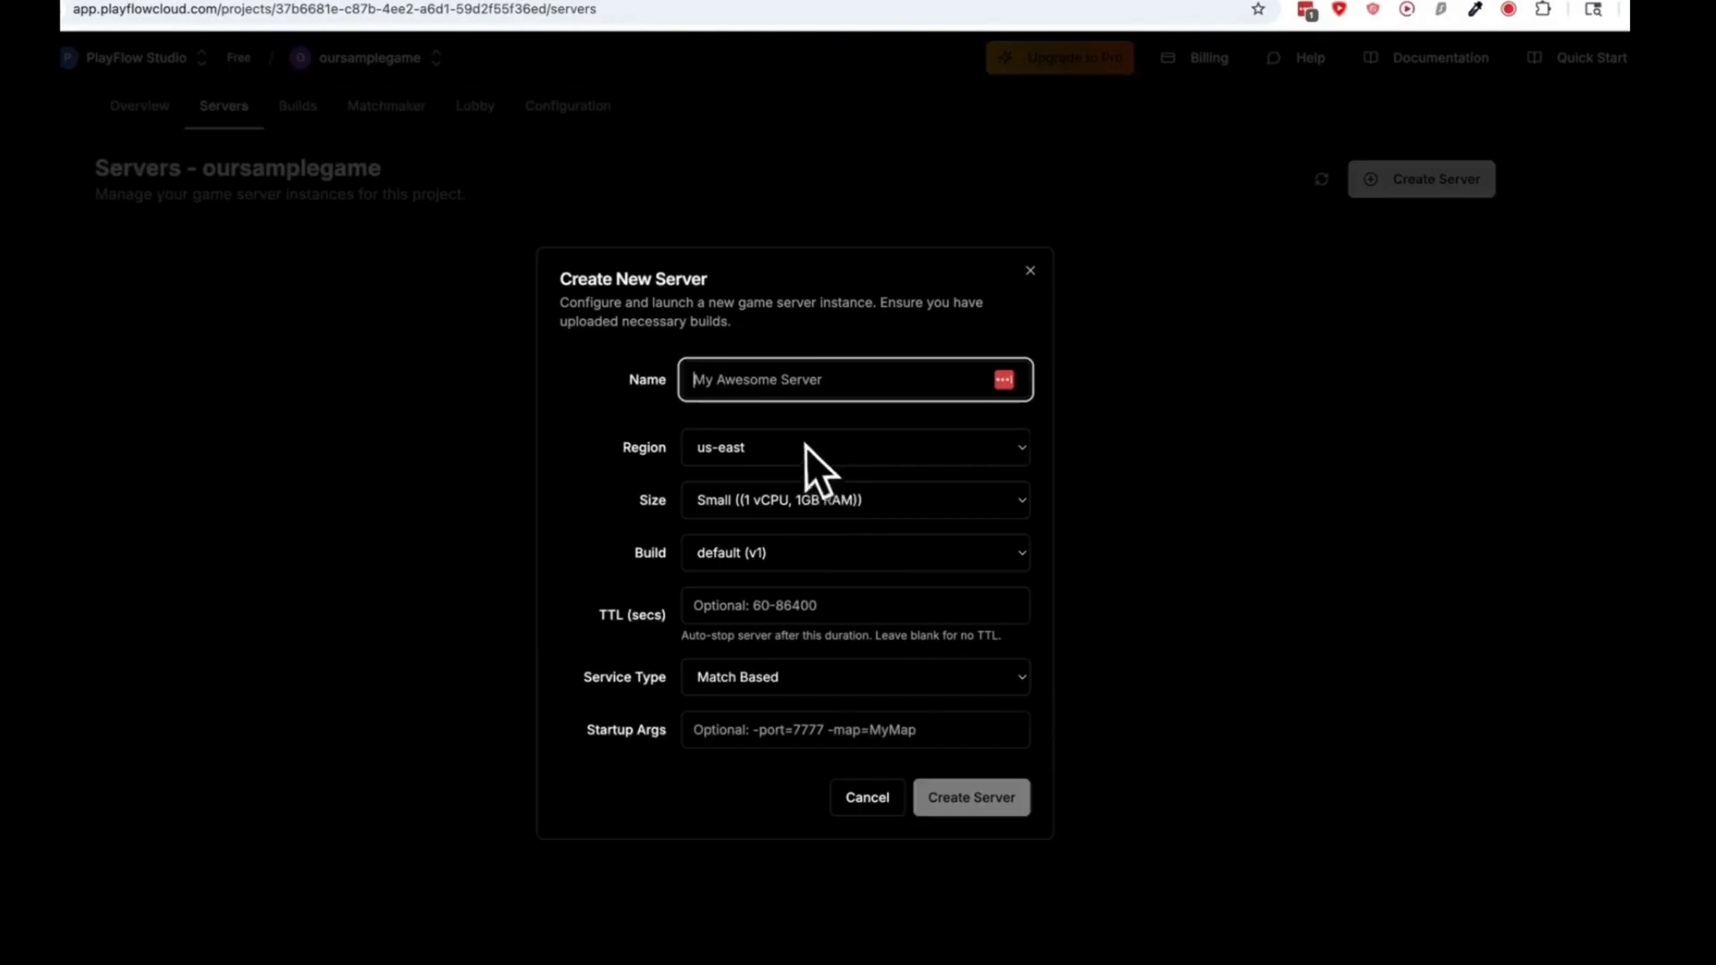
{"action": "type", "text": "my ser"}
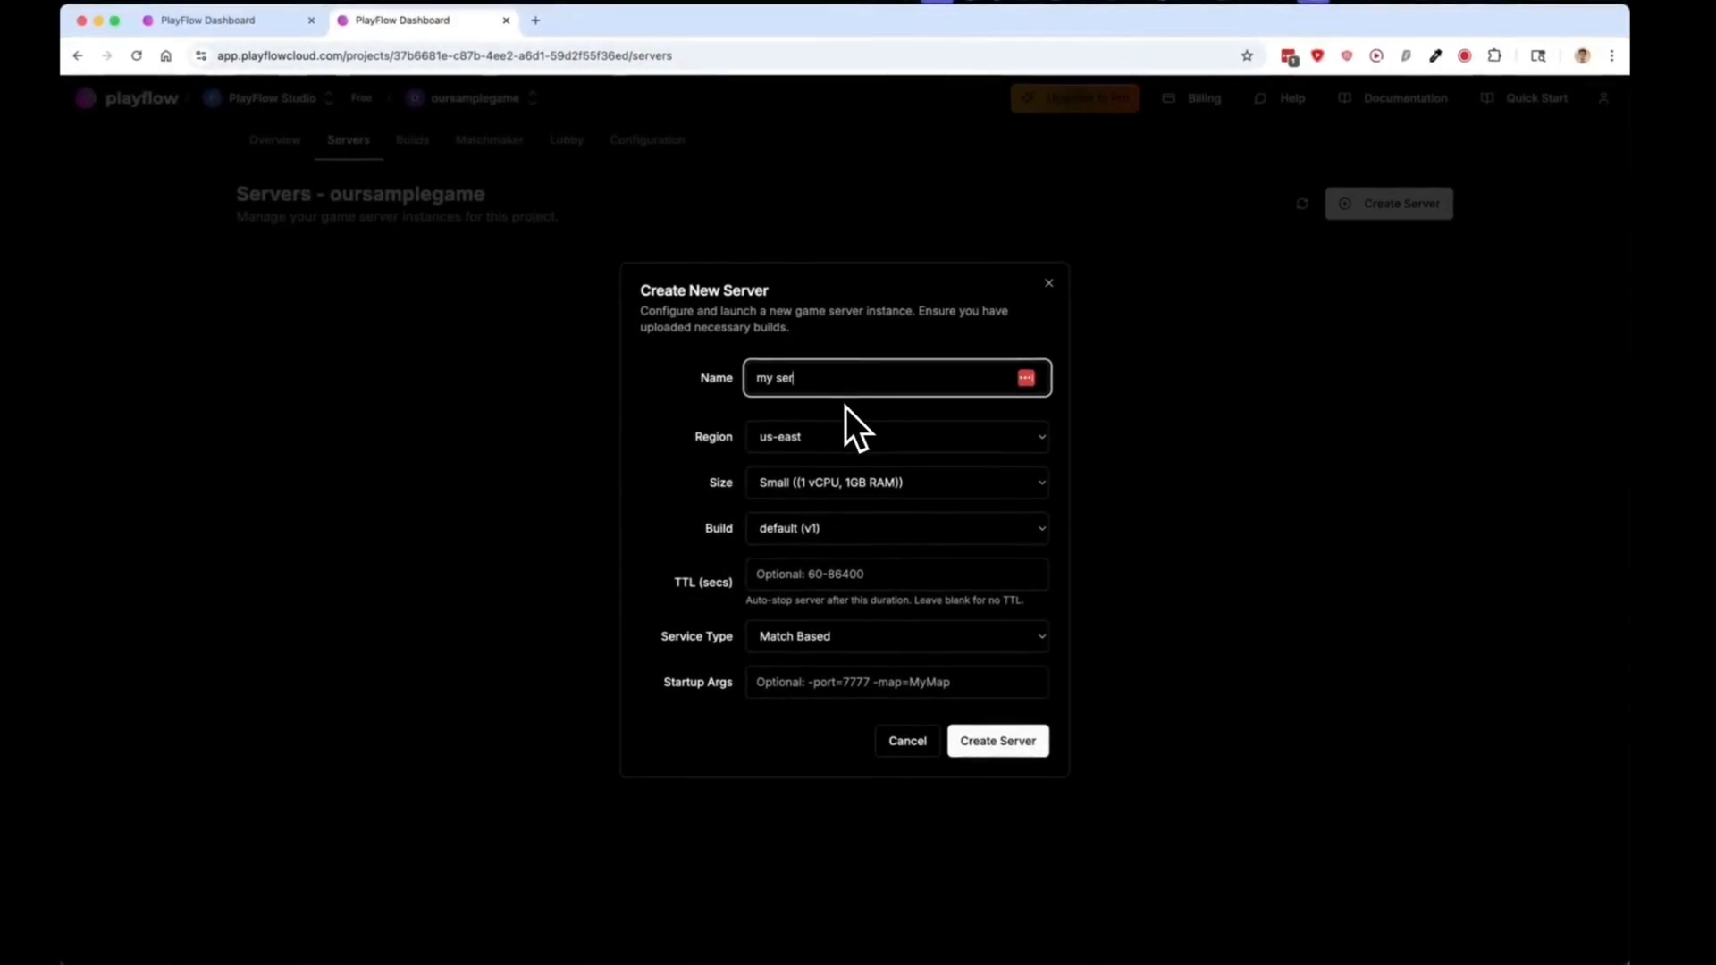
{"action": "left_click", "coordinate": [896, 436]}
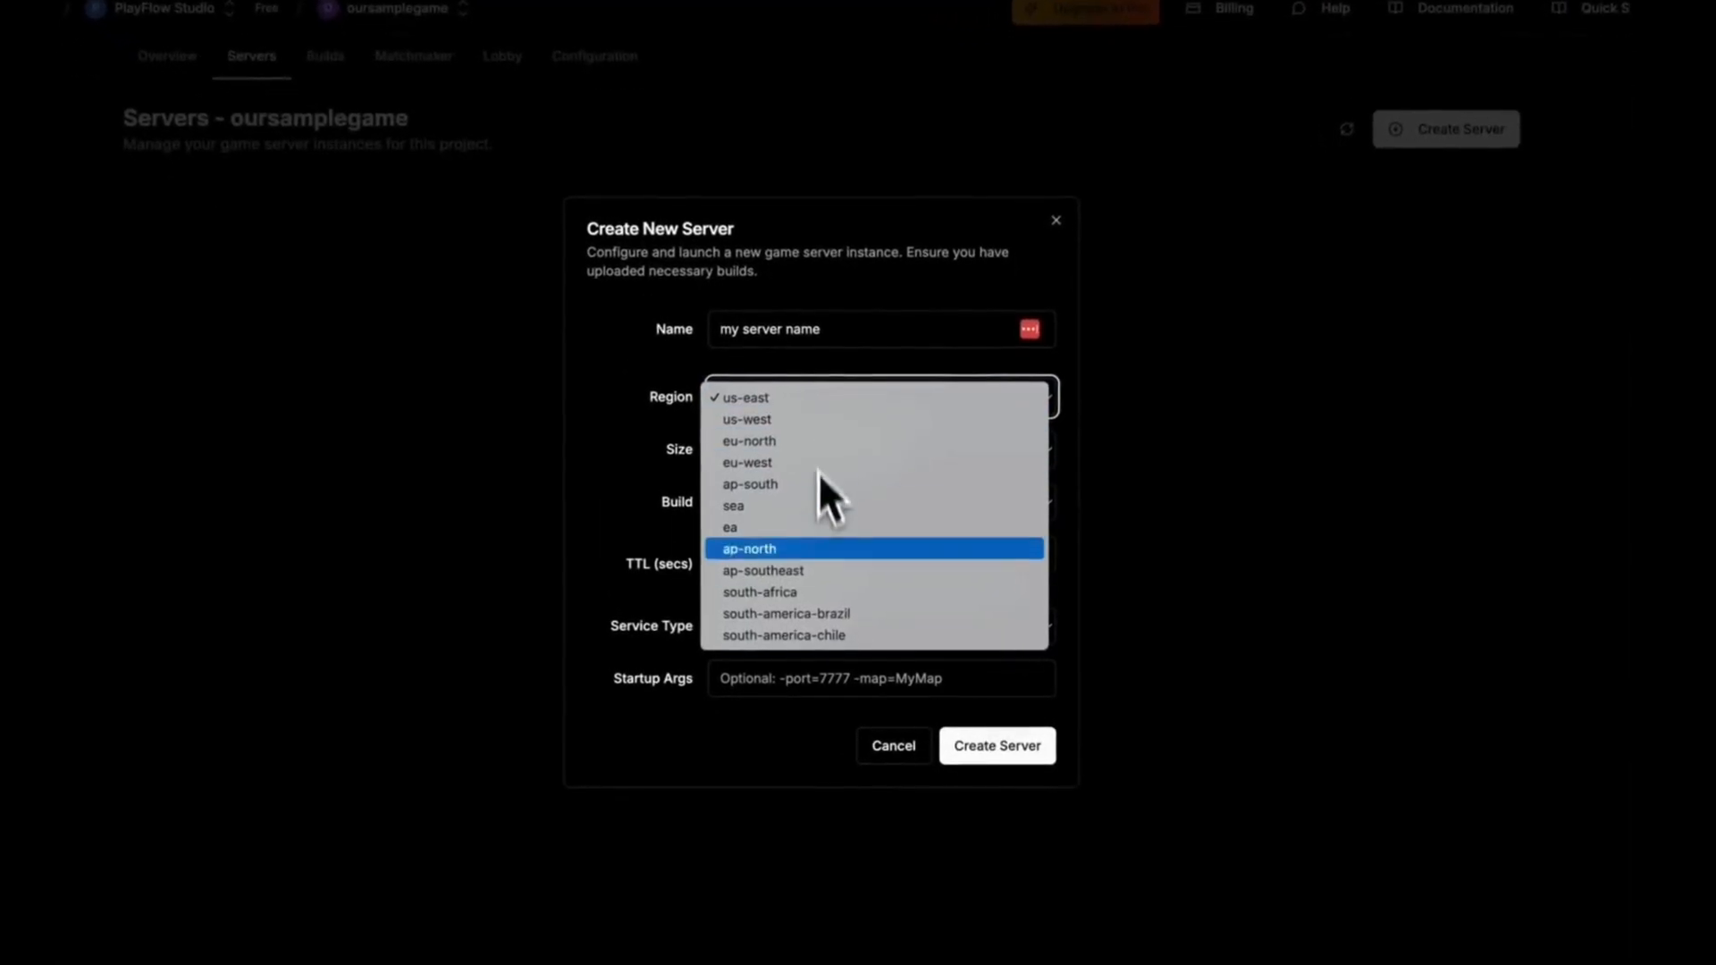
{"action": "left_click", "coordinate": [742, 396]}
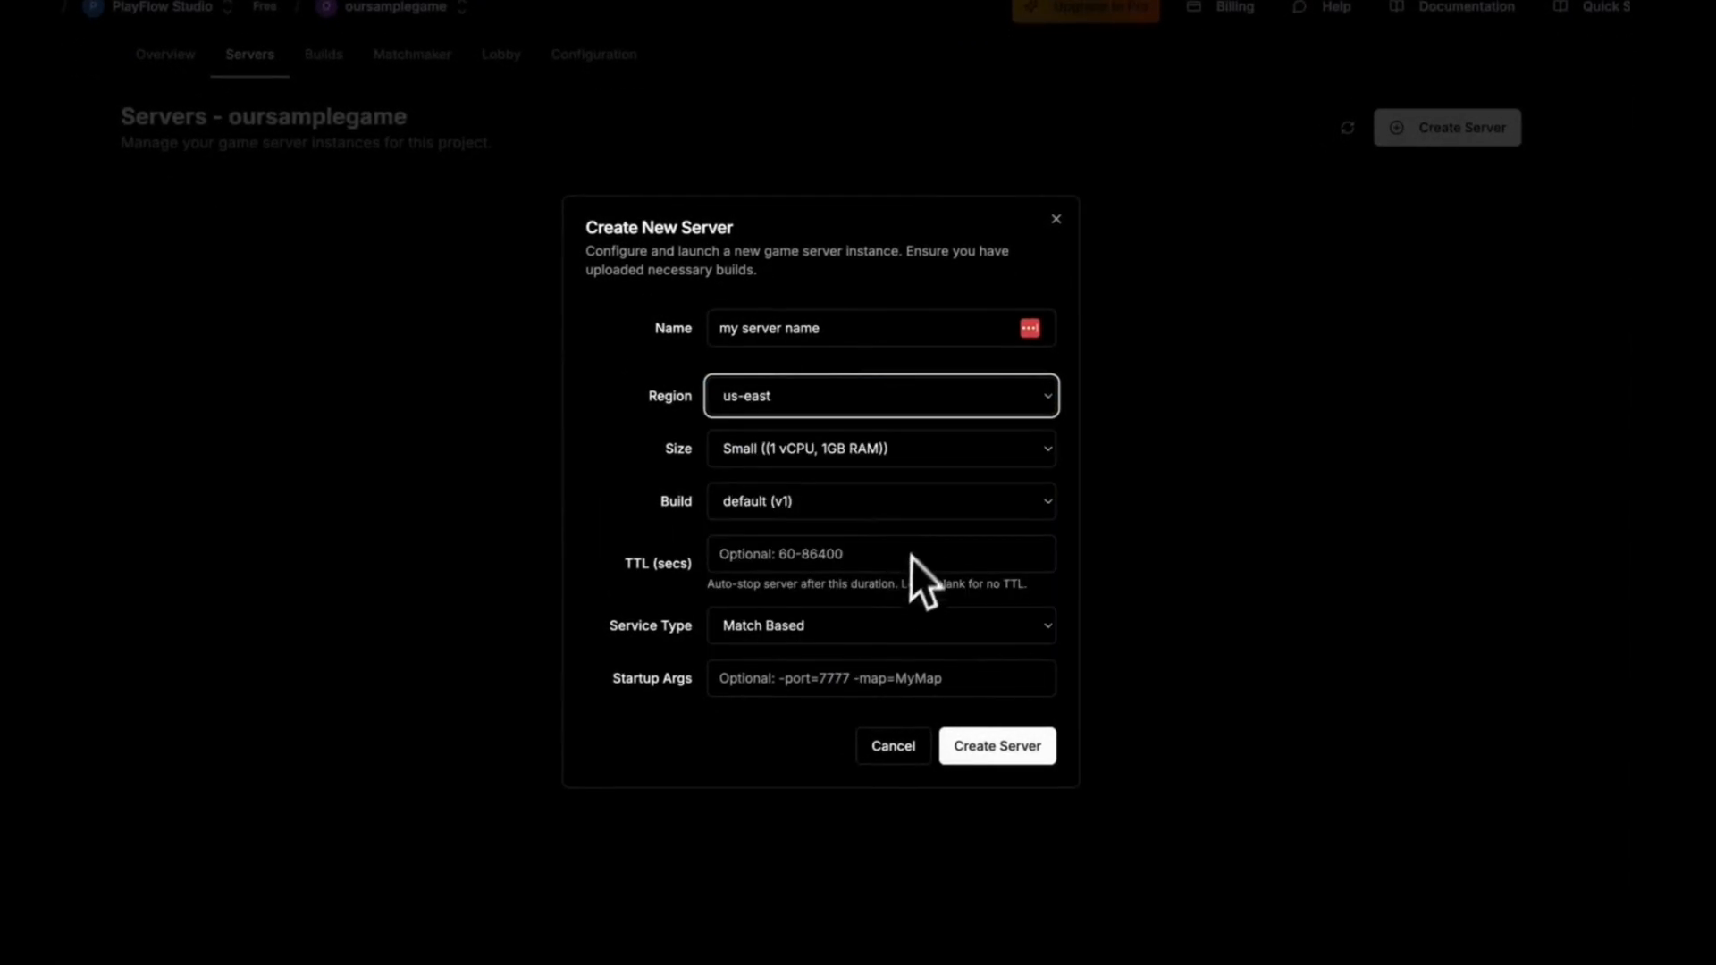
{"action": "left_click", "coordinate": [880, 448]}
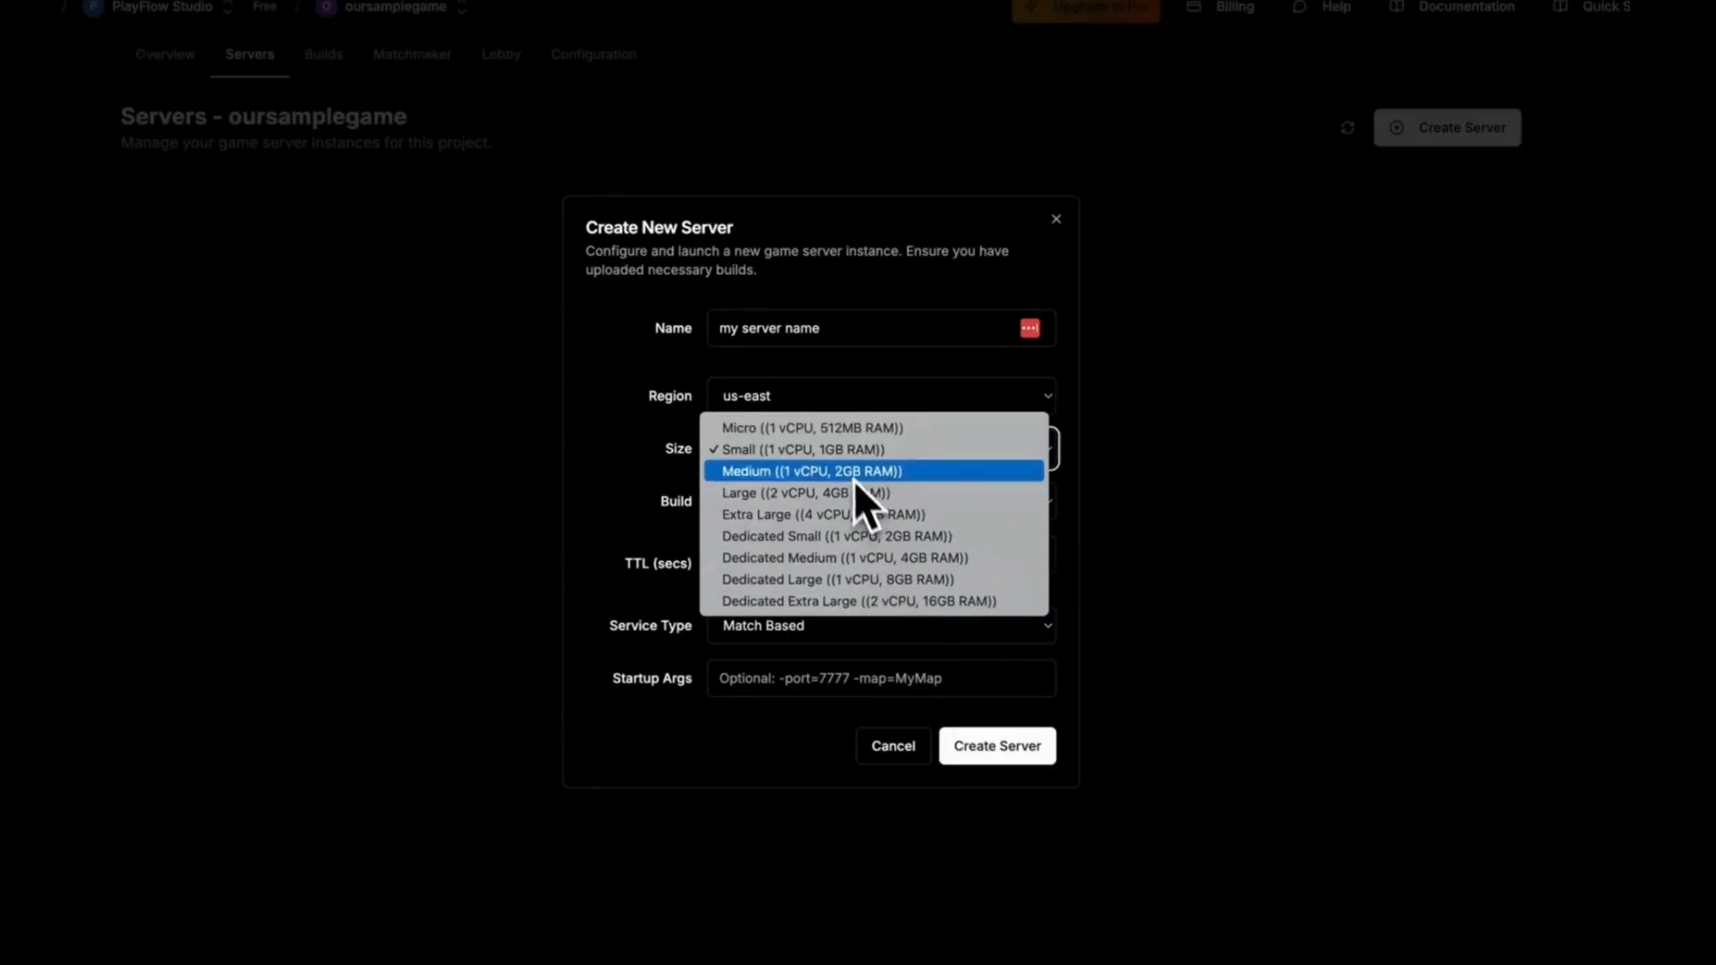
{"action": "left_click", "coordinate": [804, 449]}
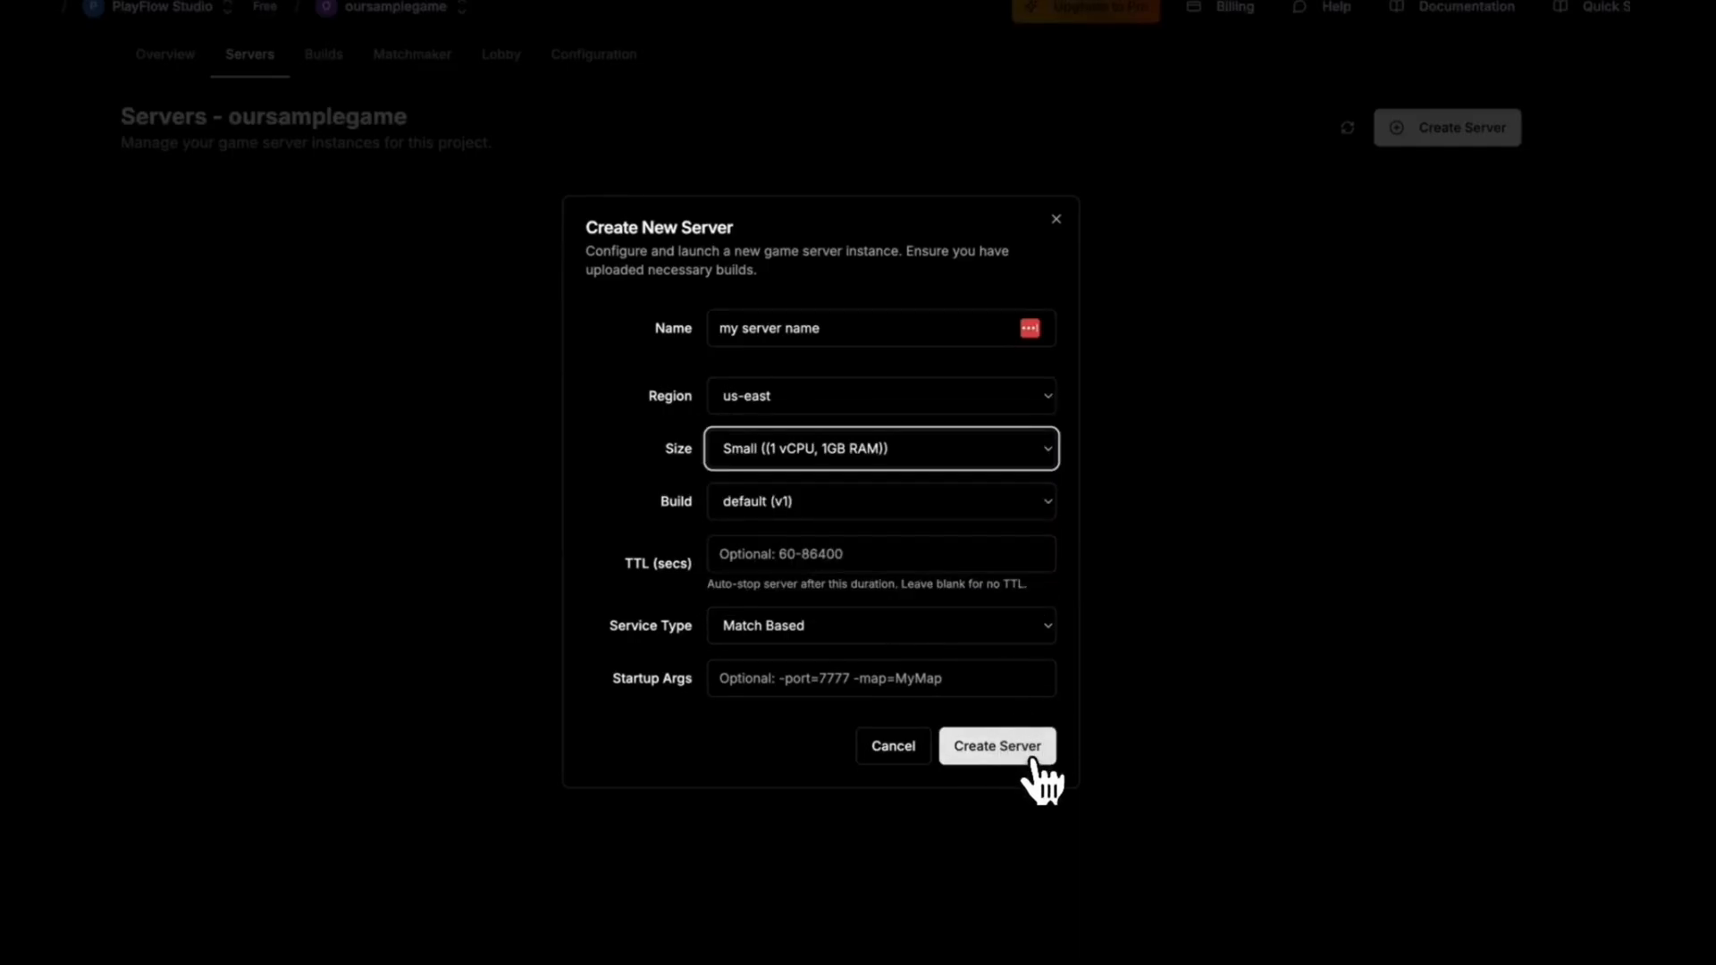
{"action": "left_click", "coordinate": [994, 745]}
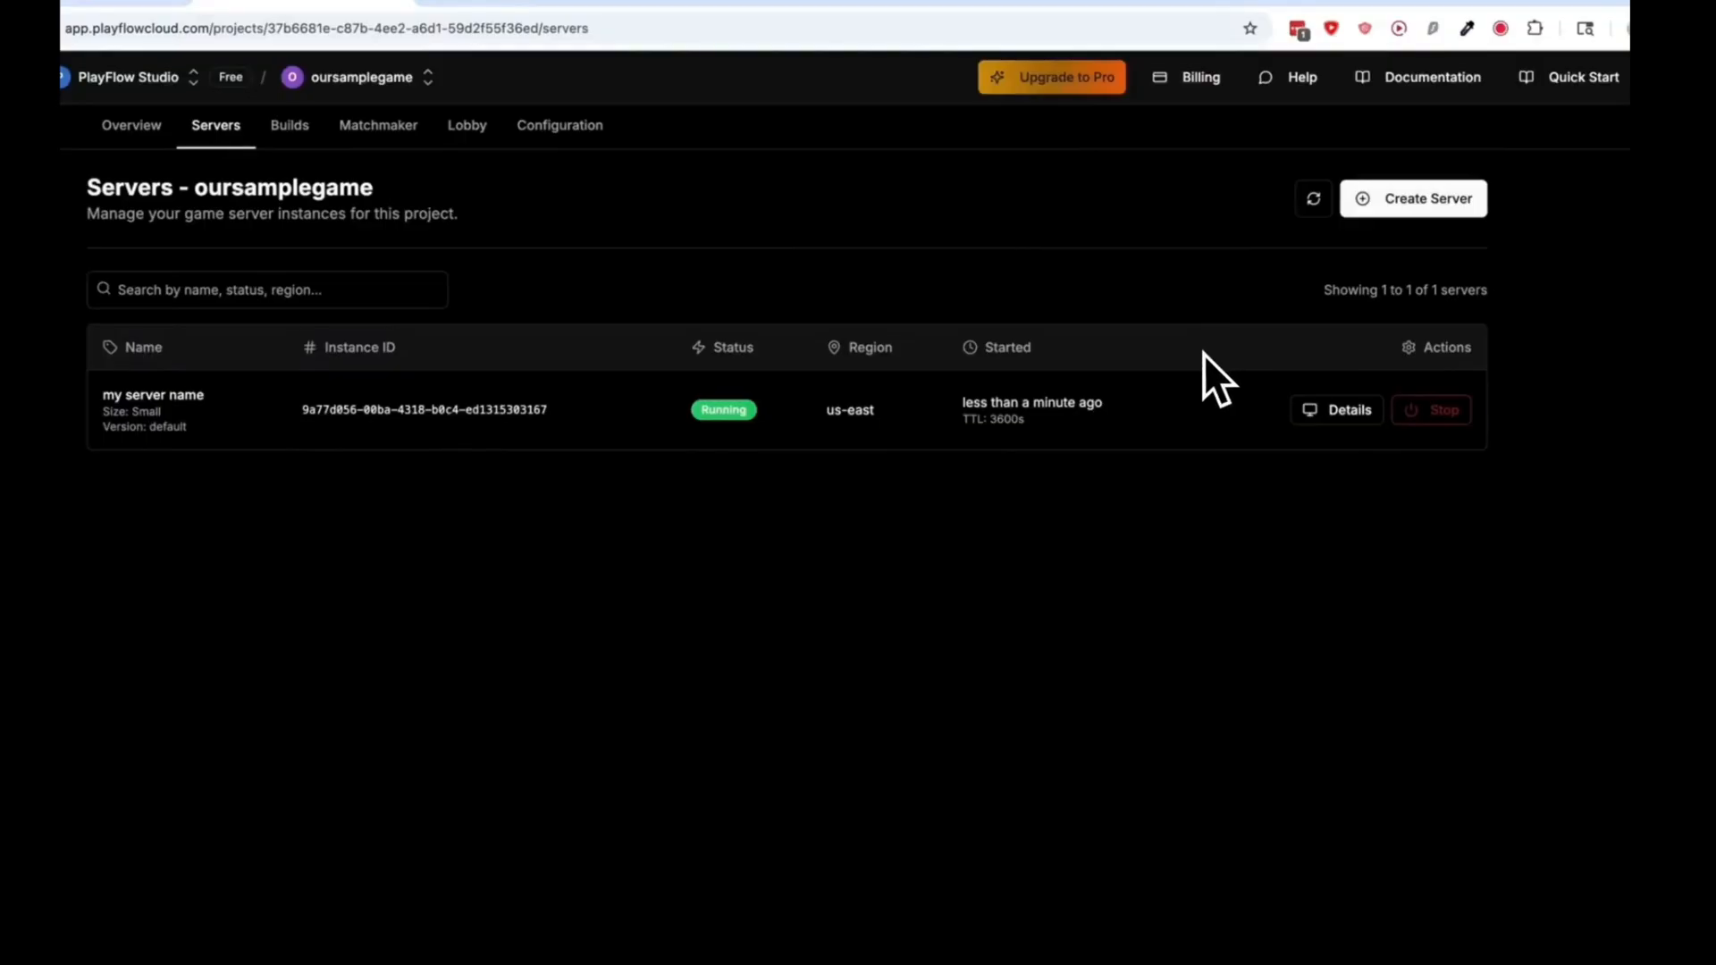
Step: Review the server's details and logs, and copy host 137.66.29.230
{"action": "left_click", "coordinate": [1336, 410]}
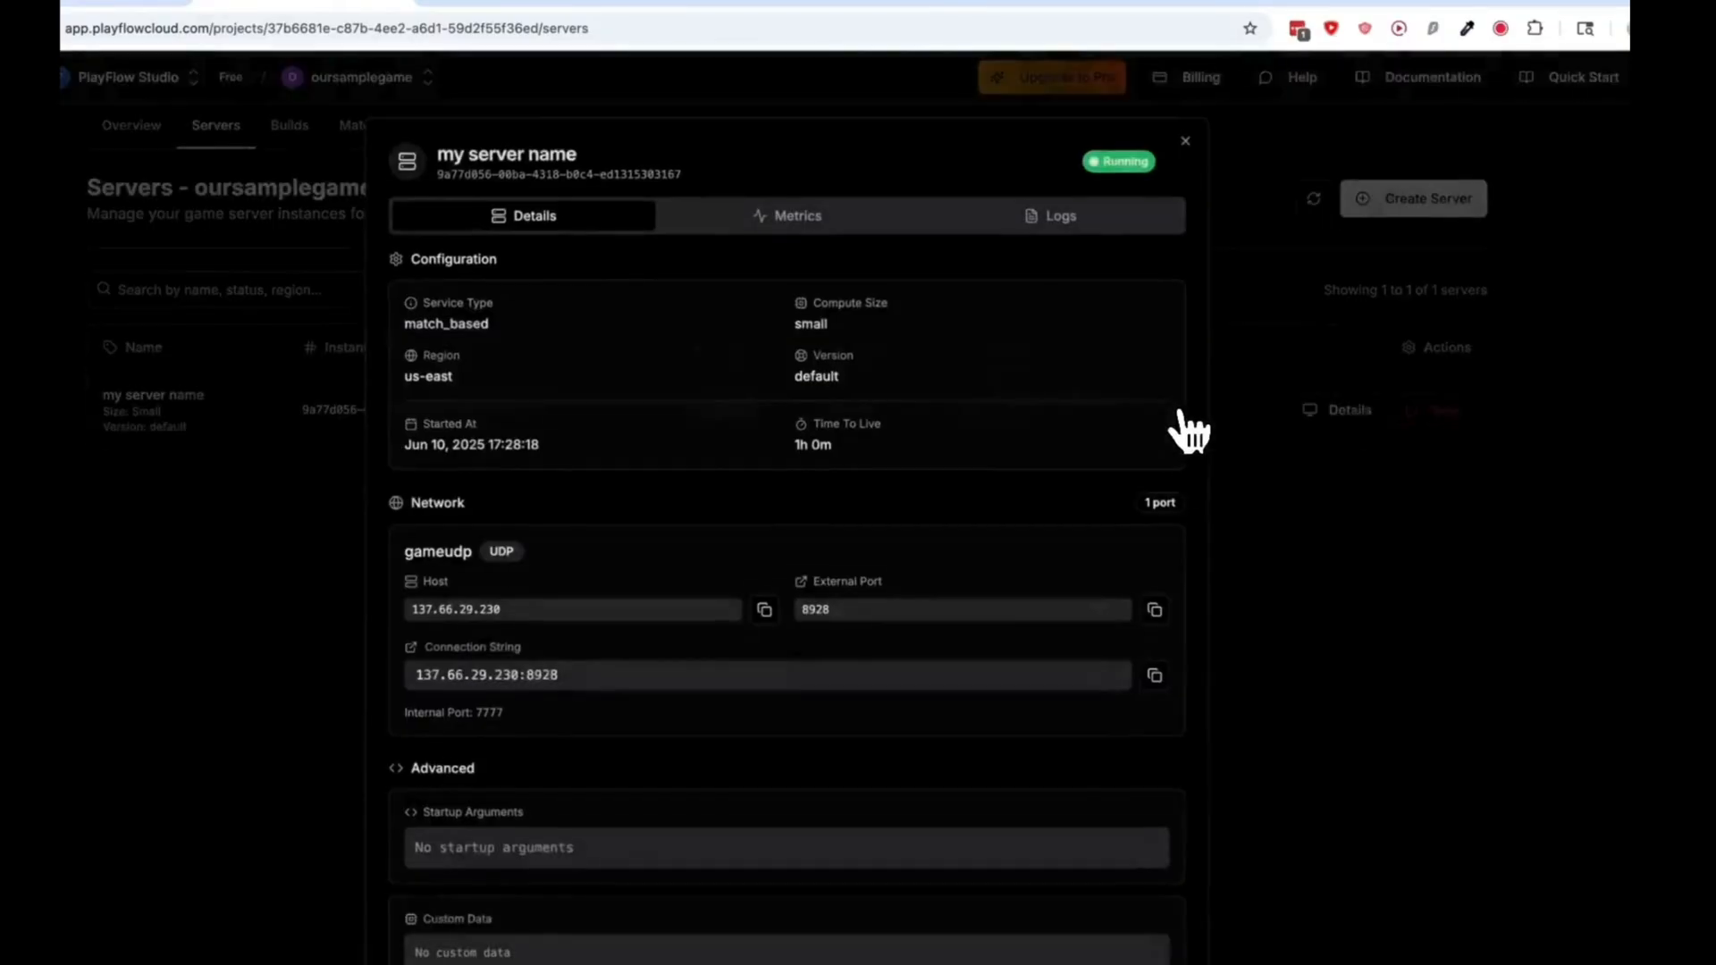
{"action": "mouse_move", "coordinate": [837, 504]}
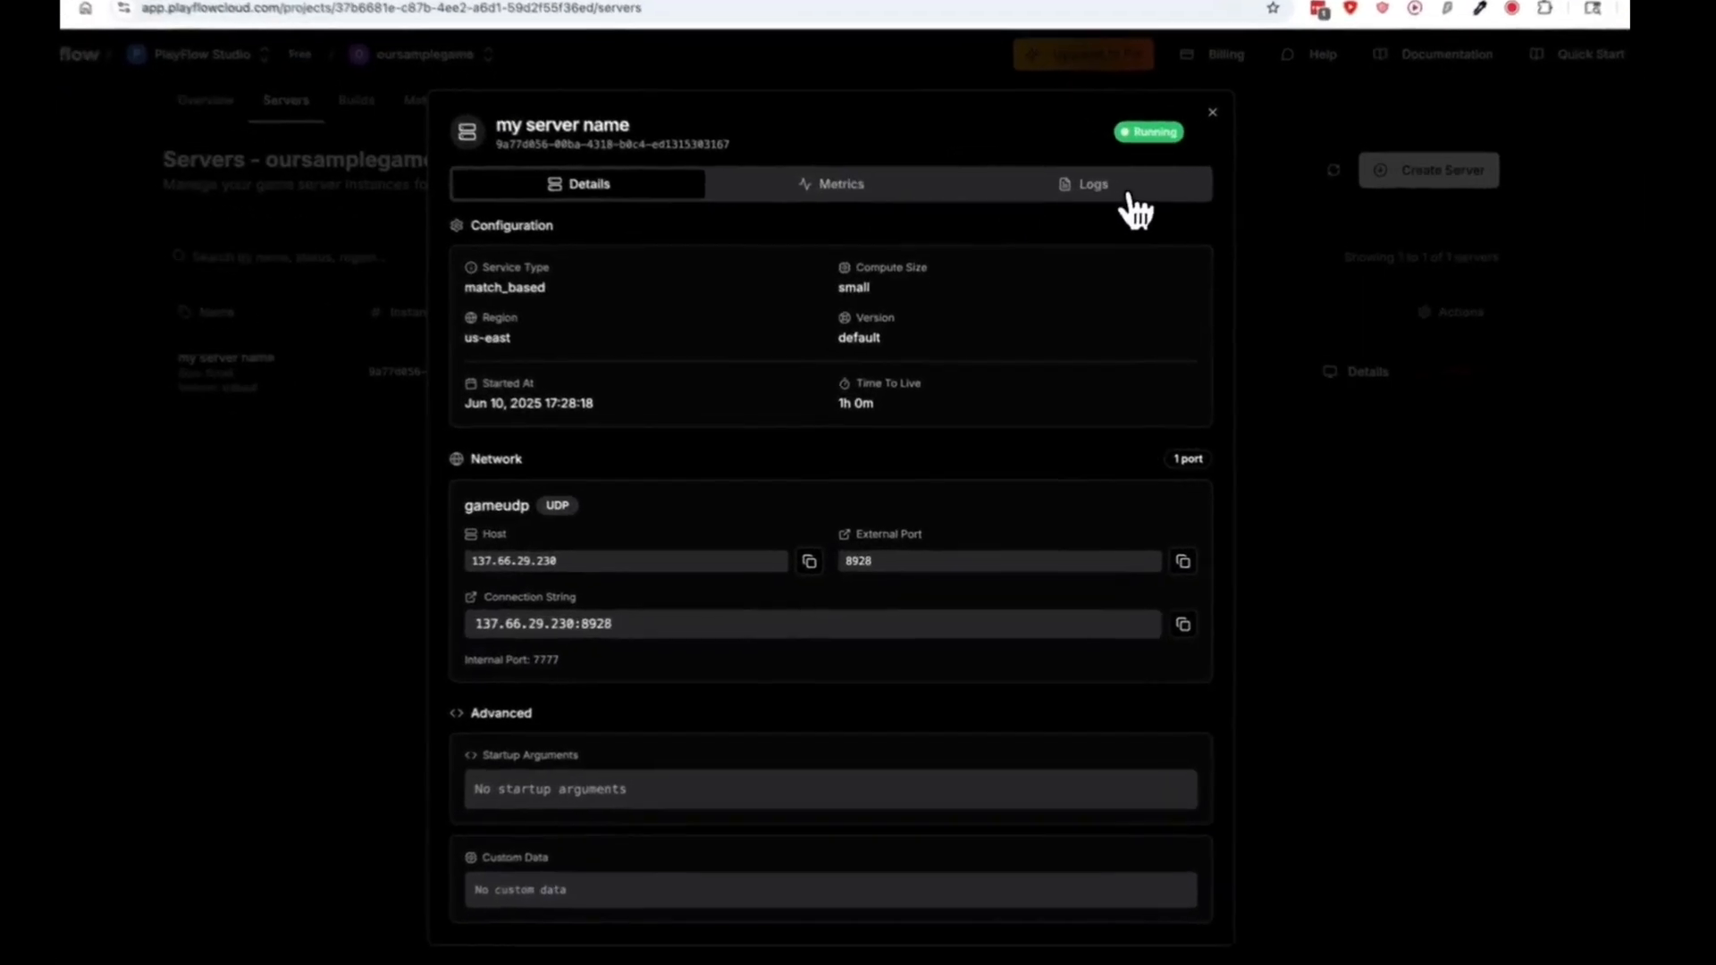
{"action": "left_click", "coordinate": [1092, 182]}
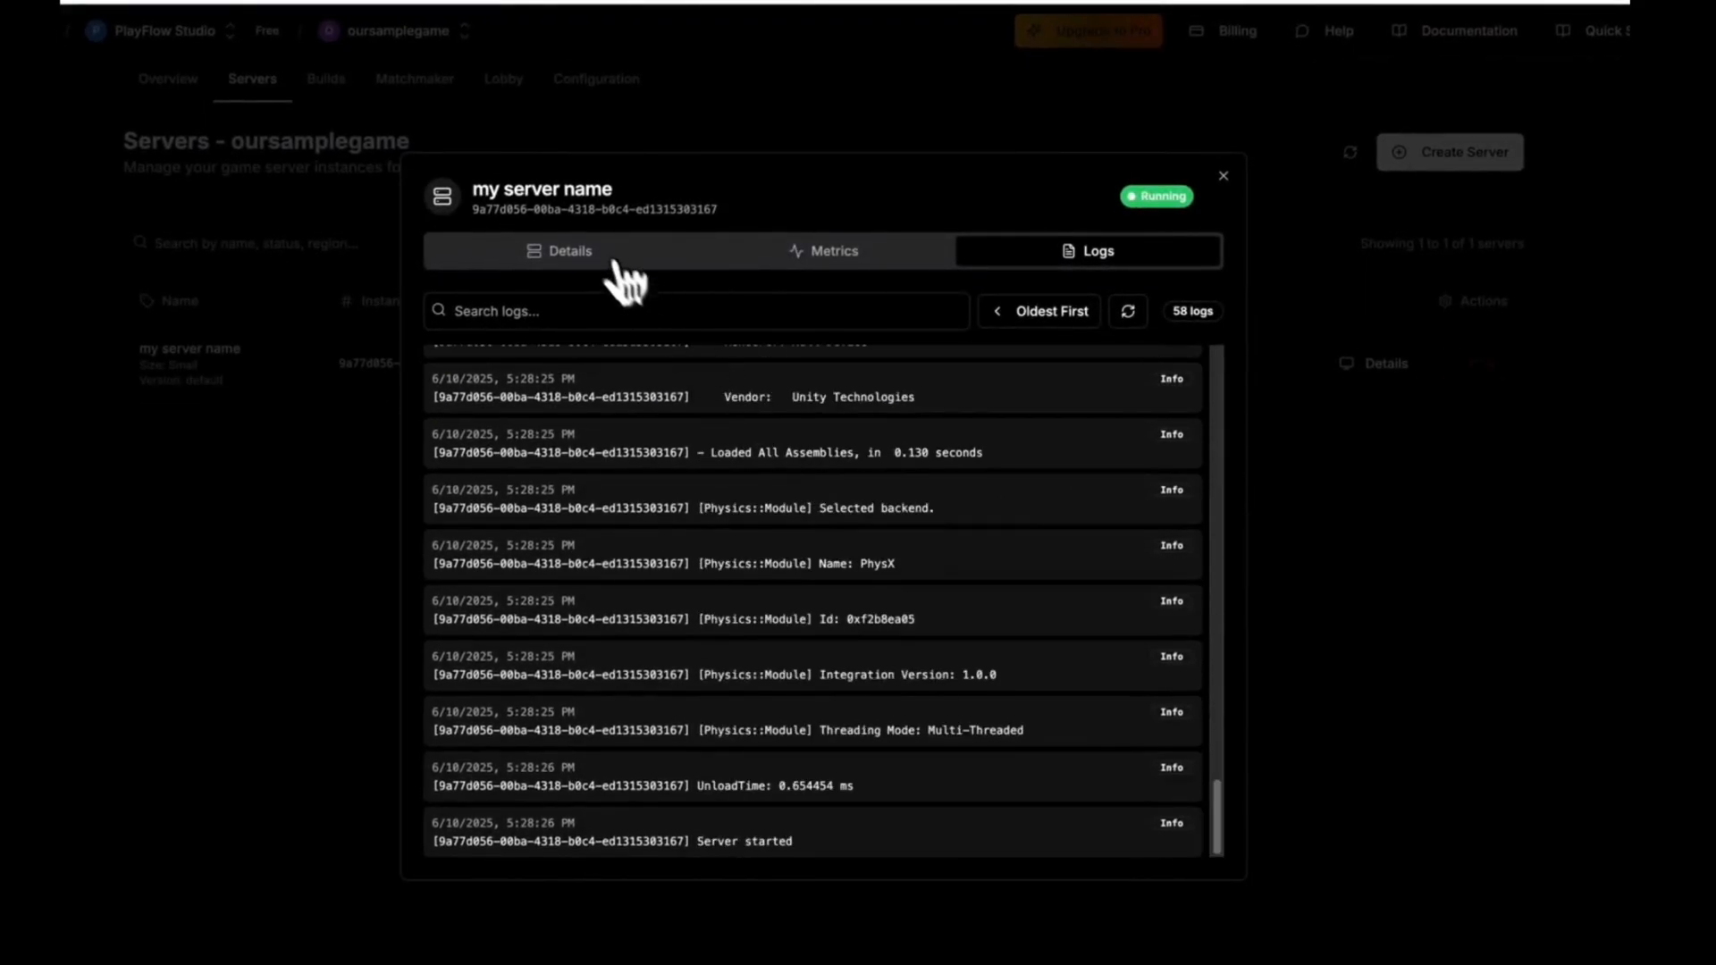
{"action": "left_click", "coordinate": [568, 251]}
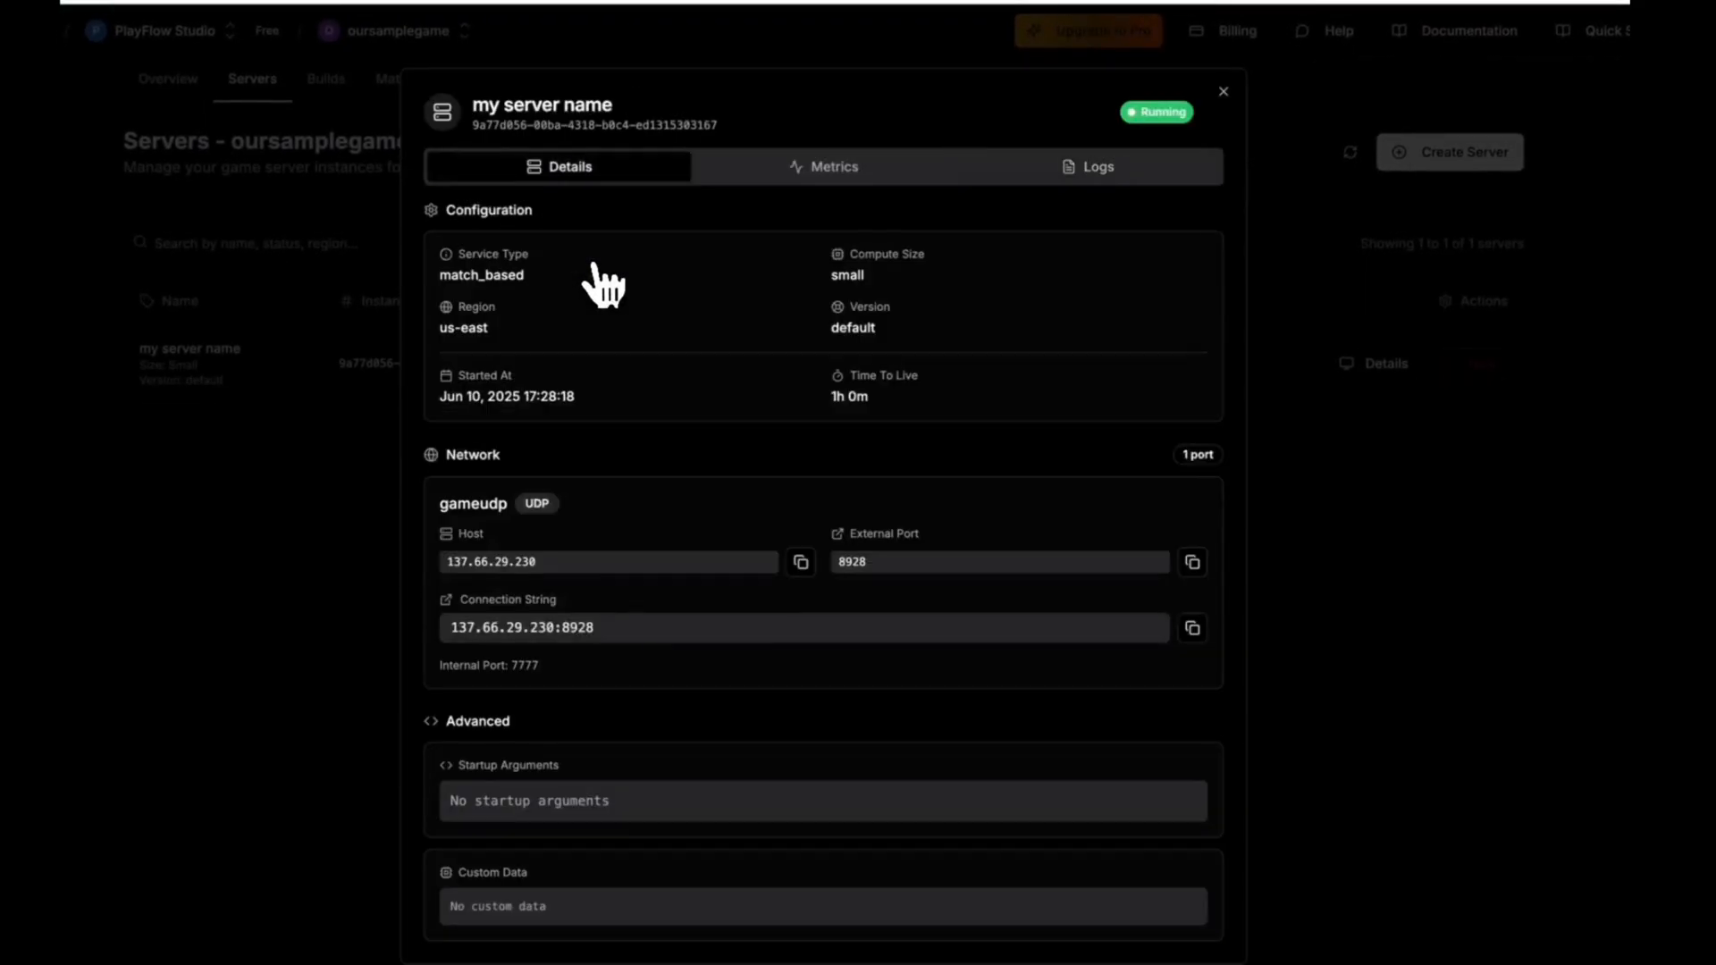
{"action": "mouse_move", "coordinate": [679, 570]}
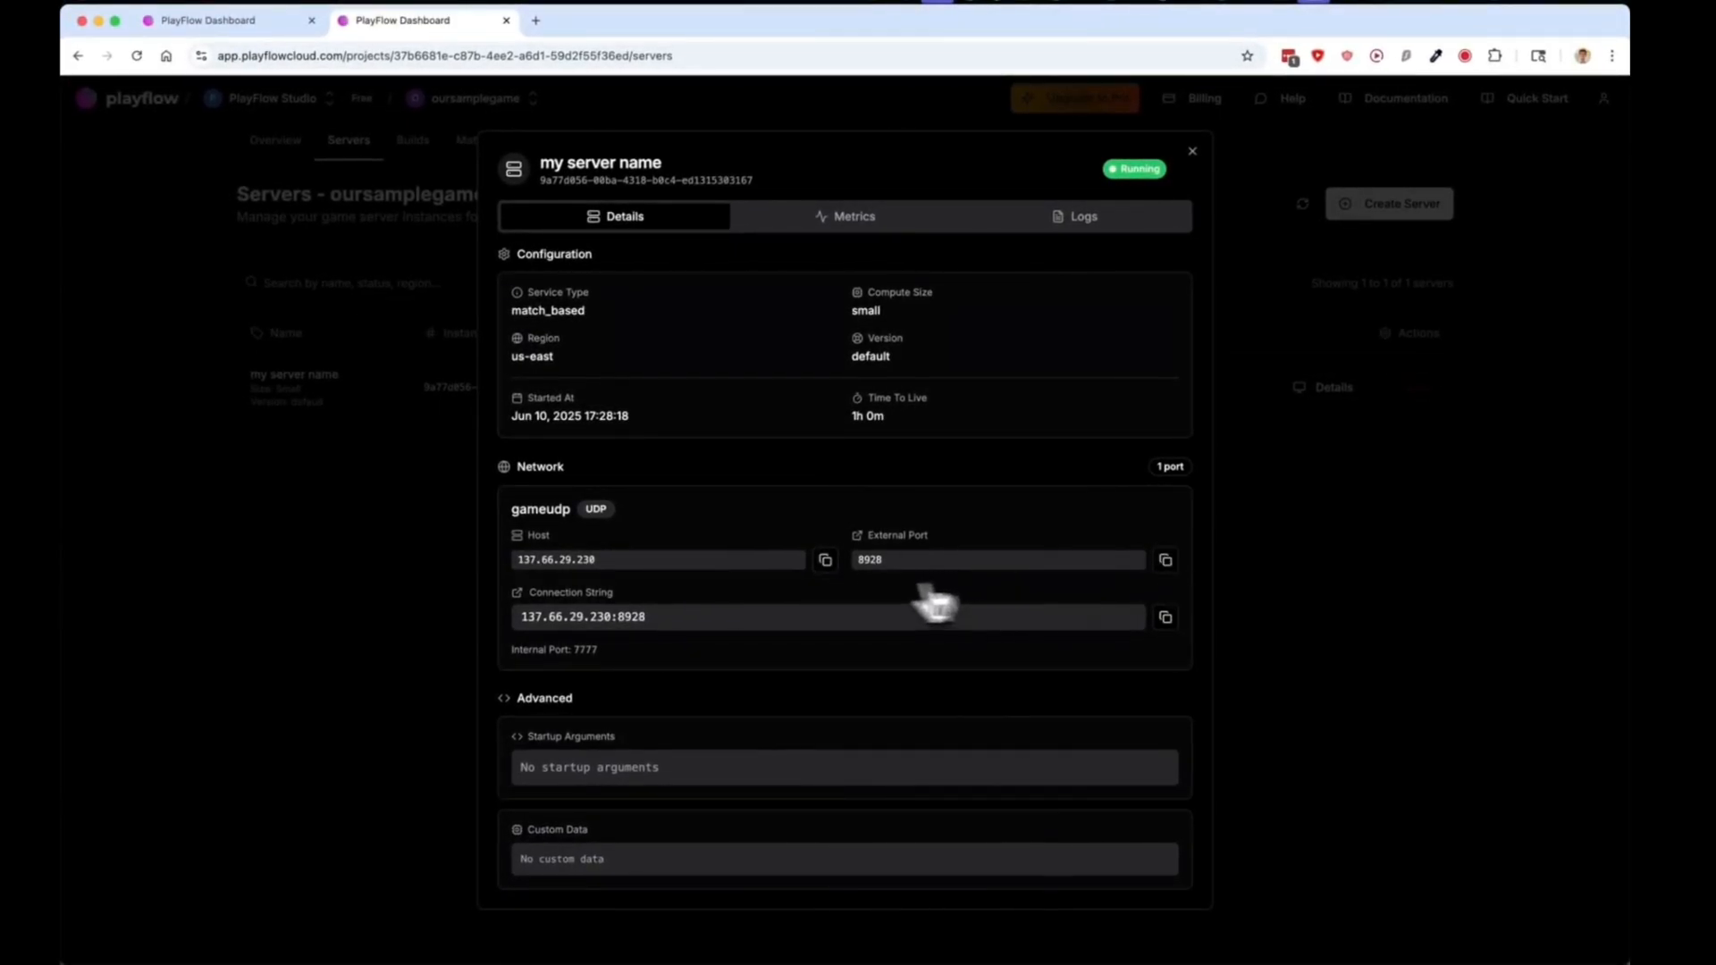
{"action": "left_click", "coordinate": [824, 559]}
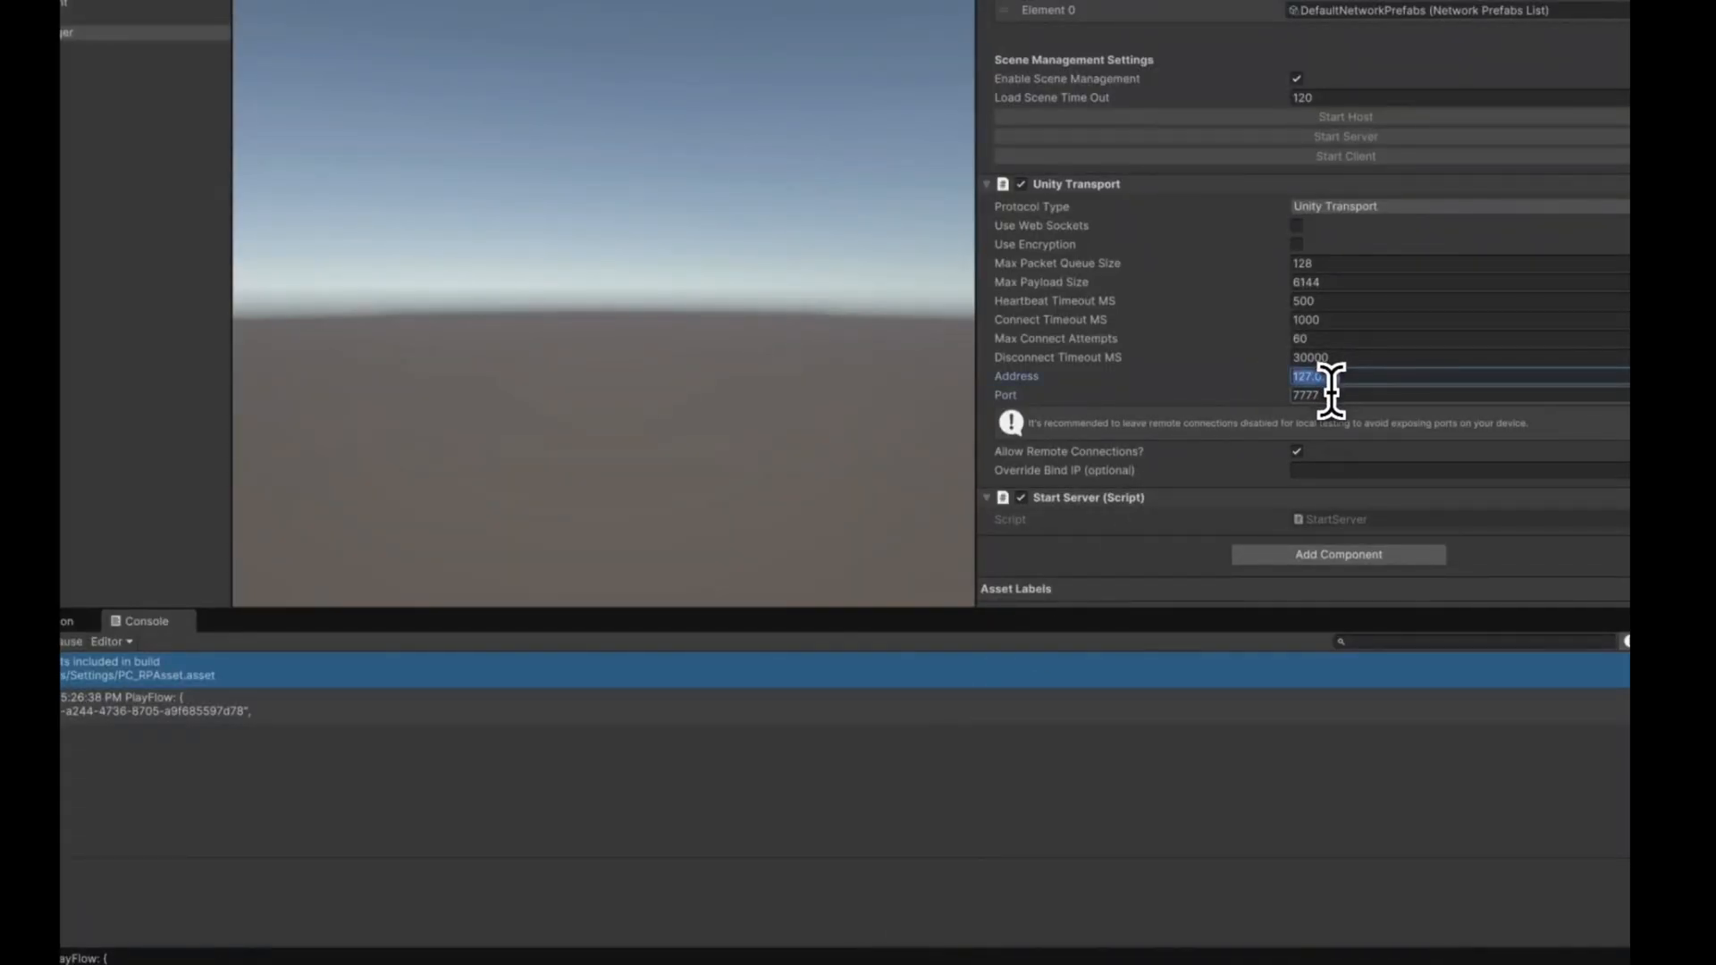
Step: Set Unity Transport's address to 137.66.29.230 and port to 8928
{"action": "type", "text": "137.66.29.230"}
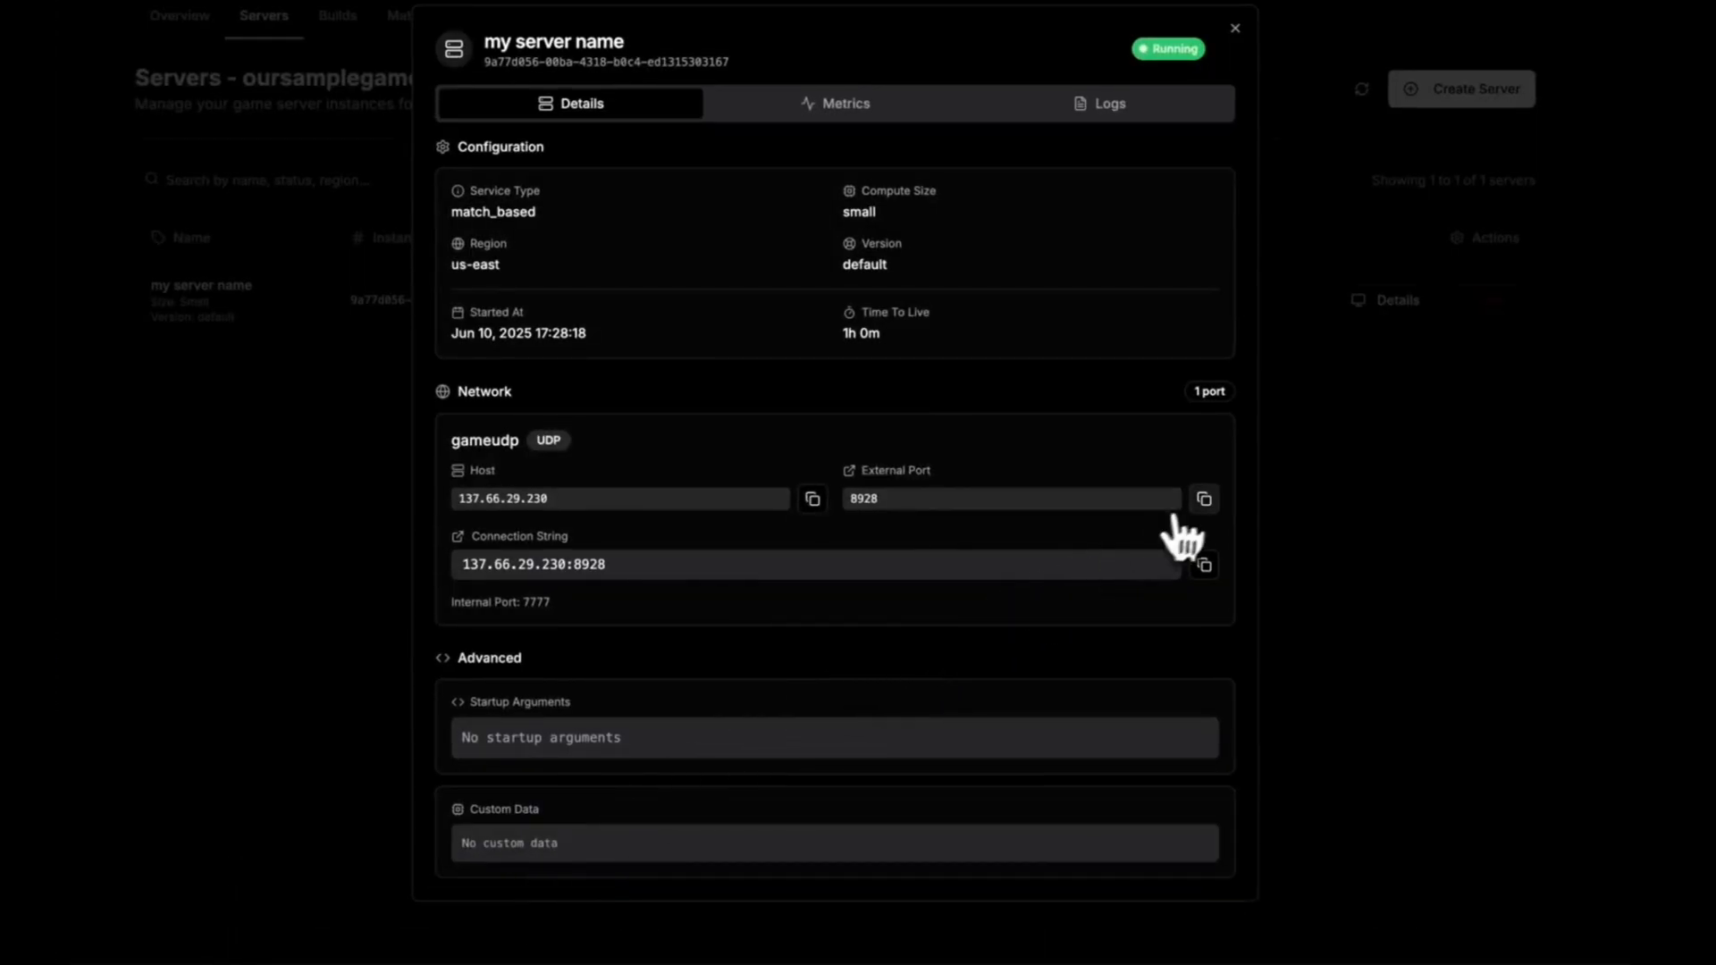
{"action": "left_click", "coordinate": [1203, 498]}
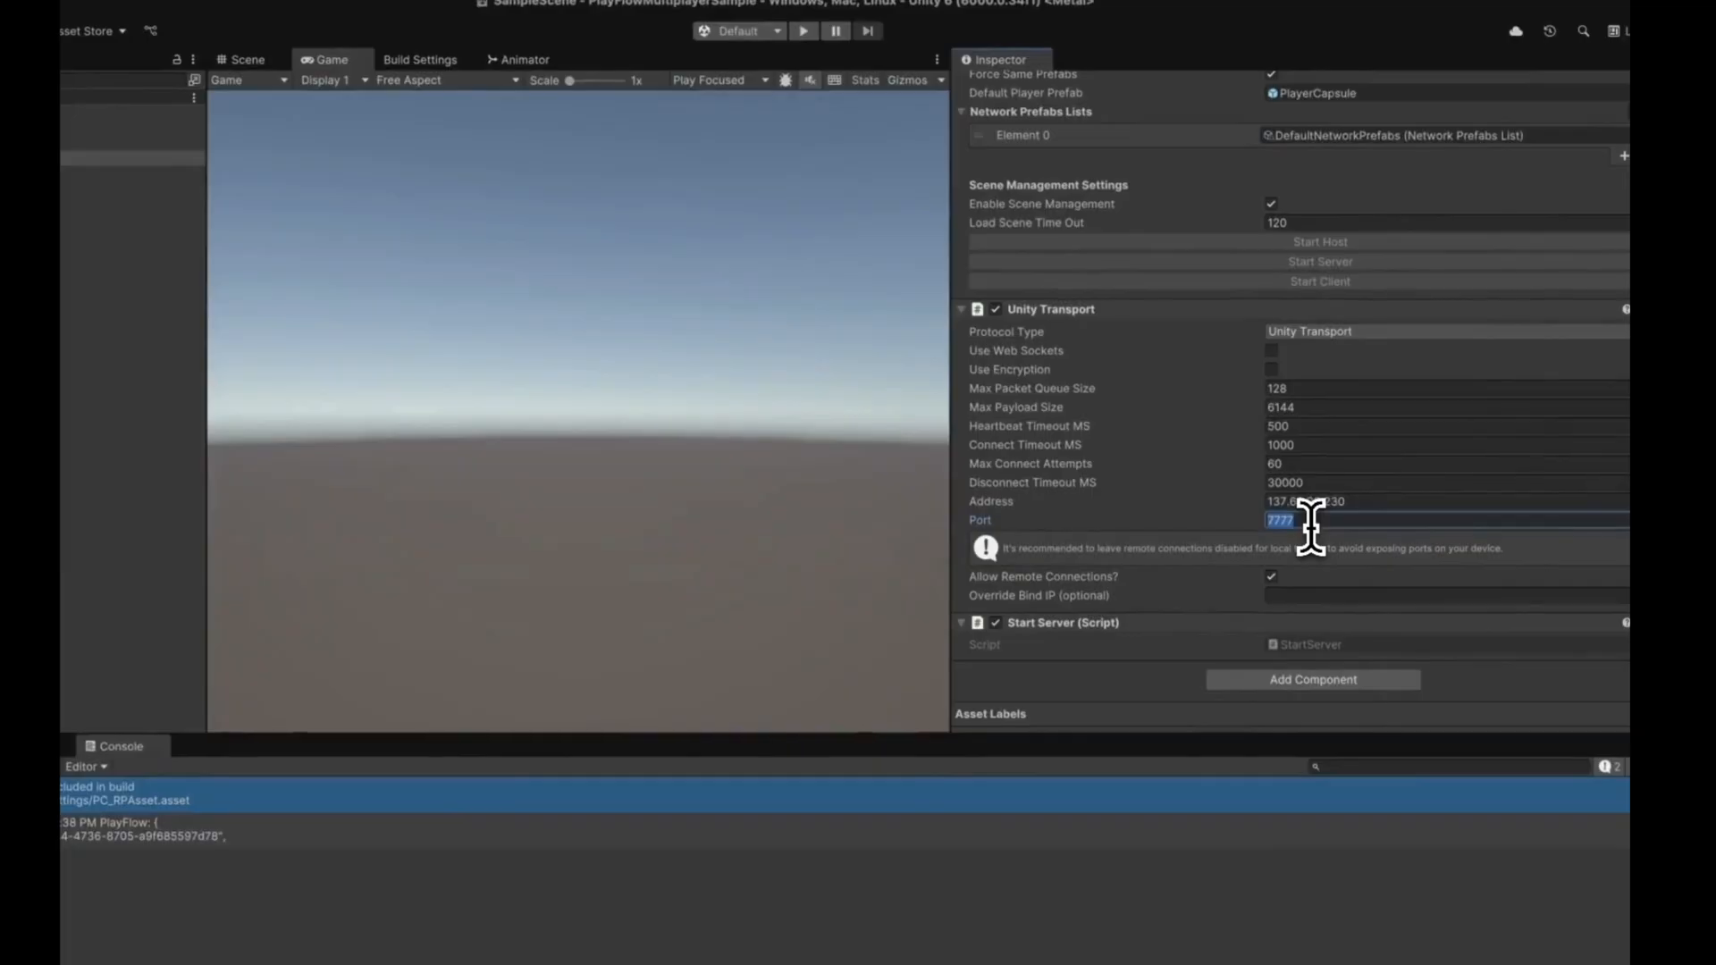
{"action": "type", "text": "8928"}
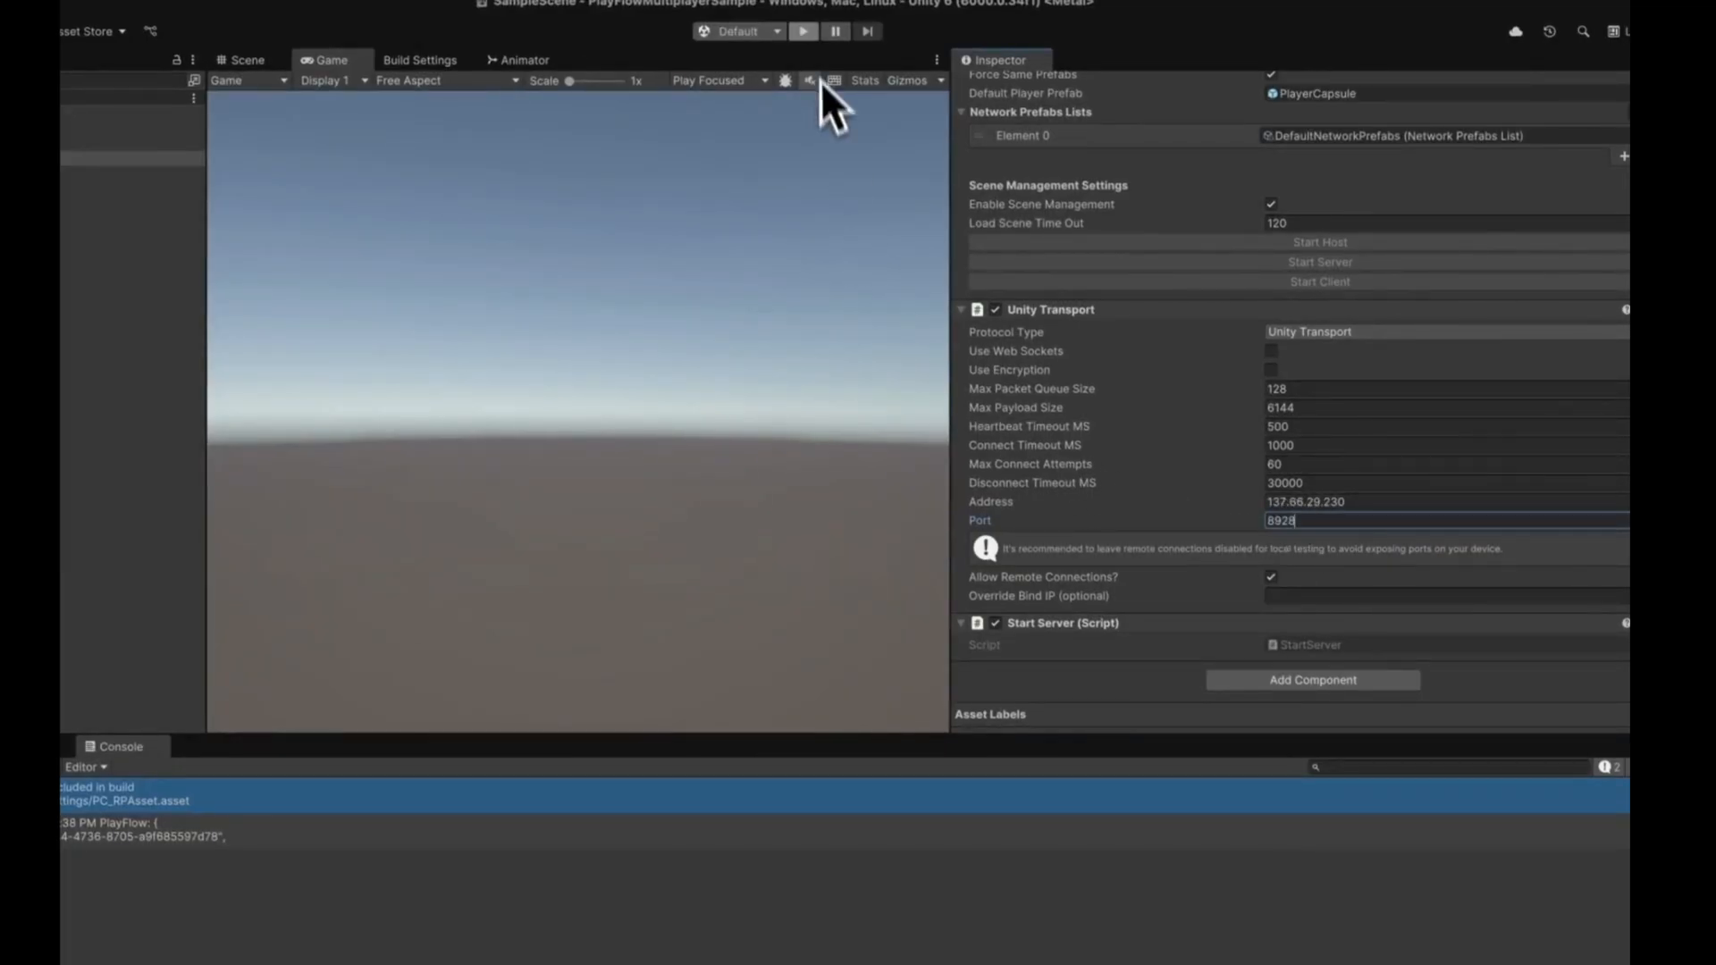